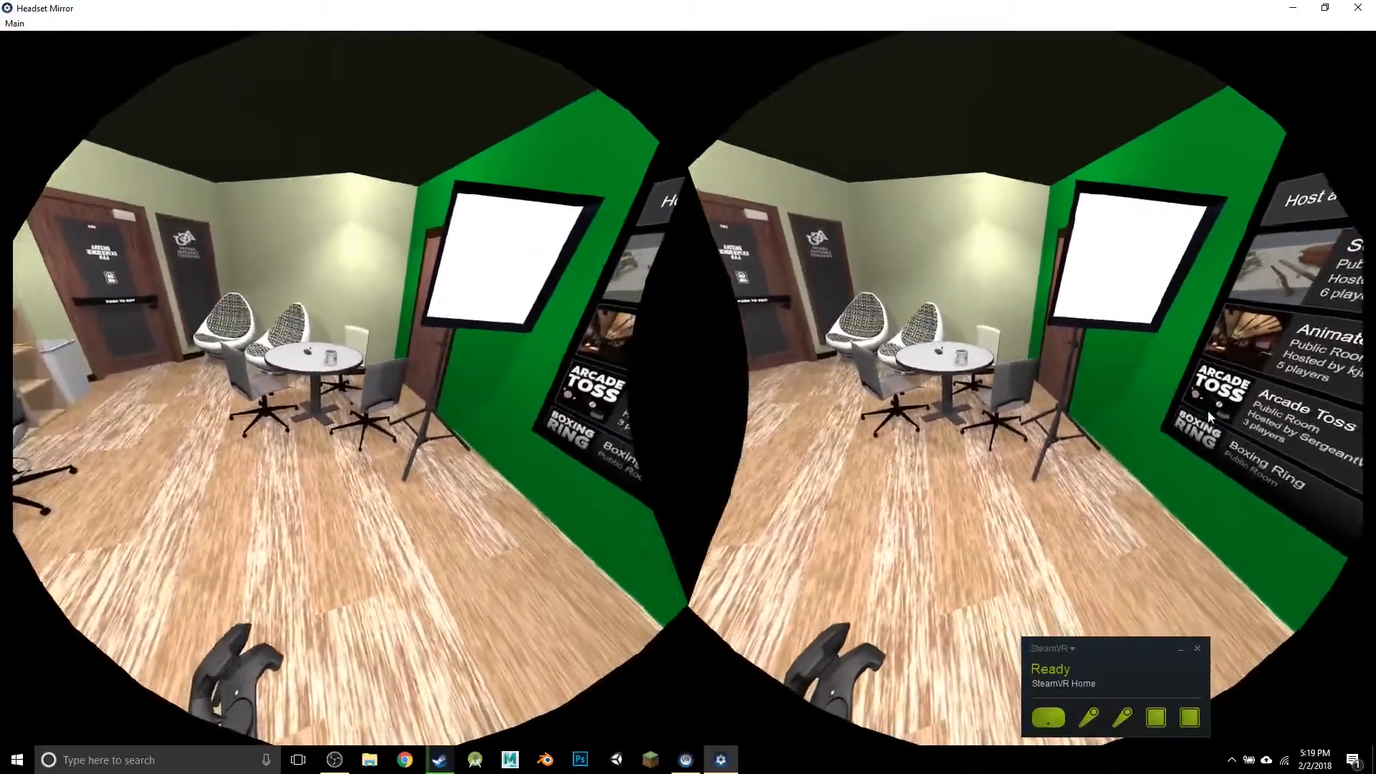
# Close the Headset Mirror view to return to the Light of Mine library page
pyautogui.click(439, 760)
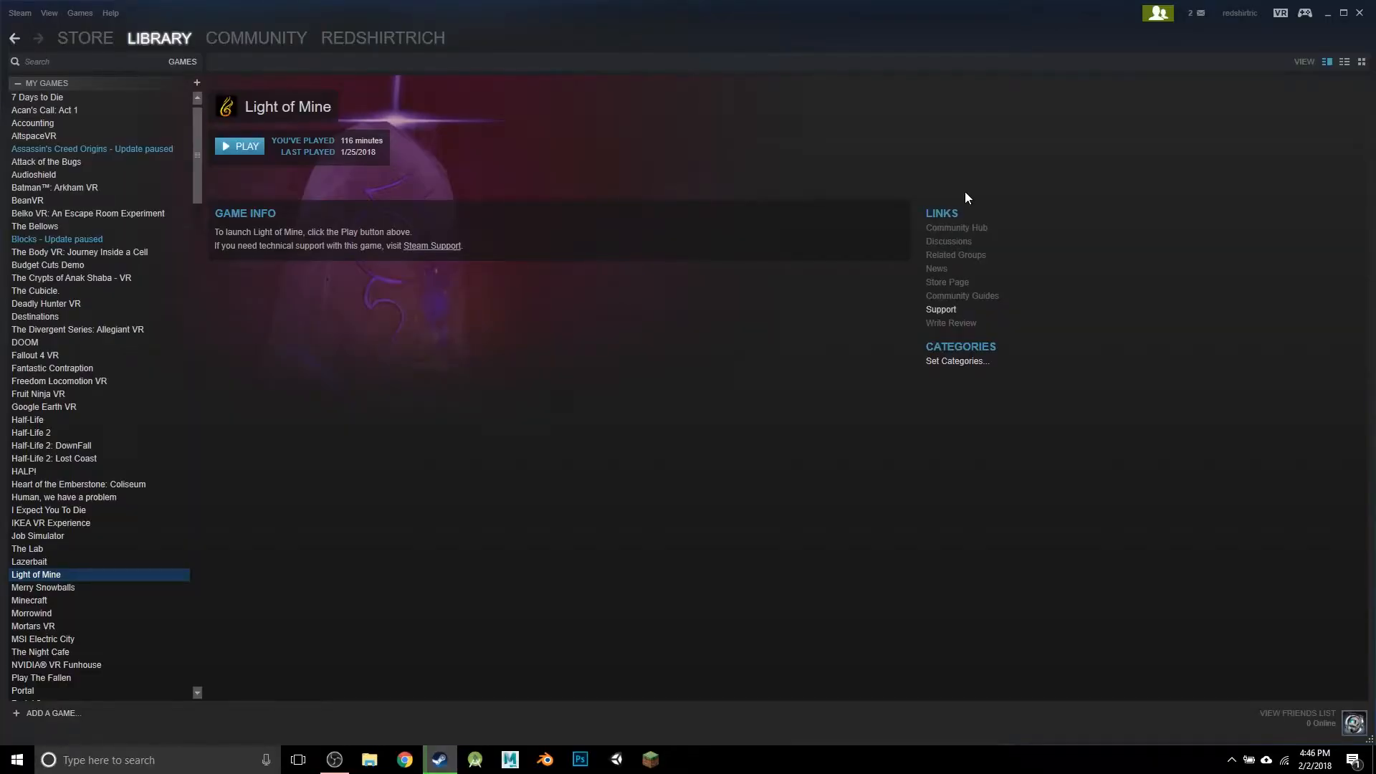
pyautogui.moveTo(898, 93)
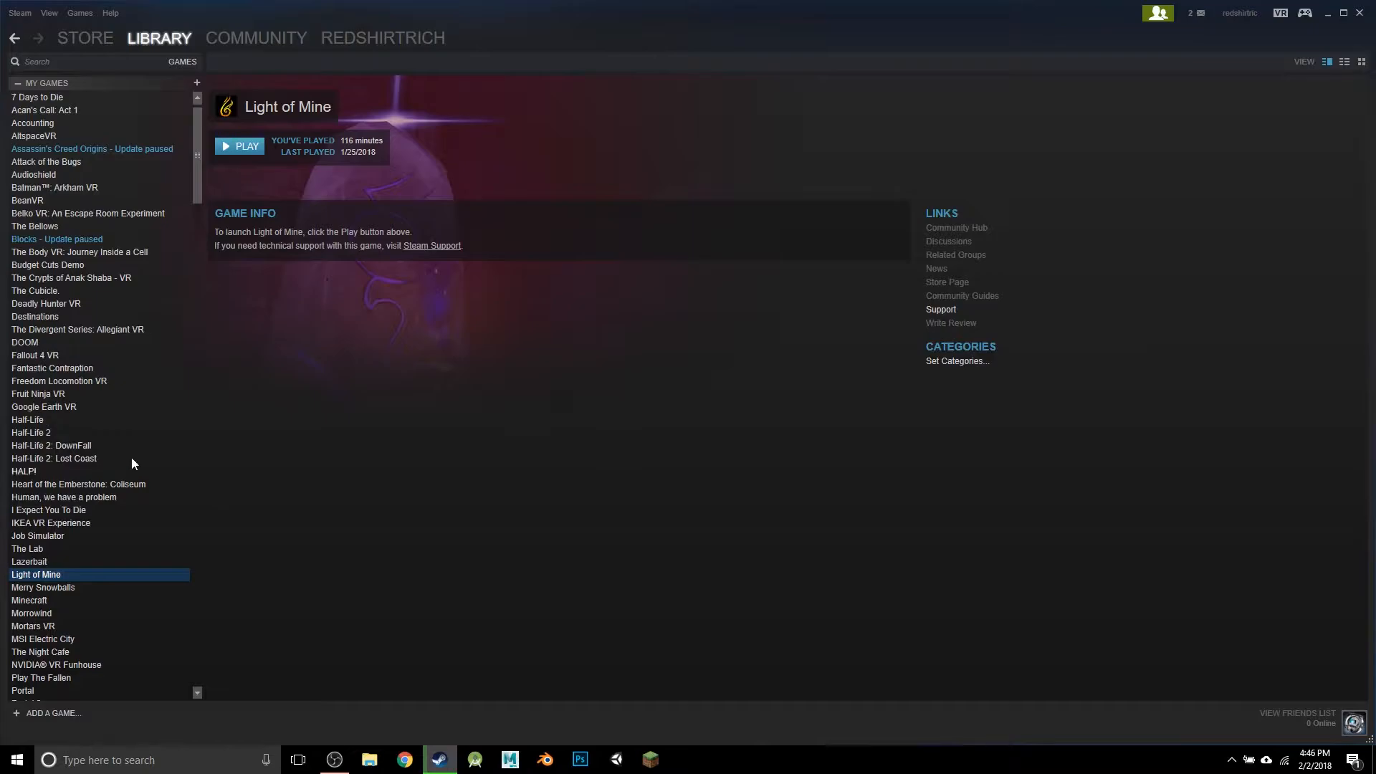
# Filter the Steam library to the Tools category and select SteamVR
pyautogui.click(159, 37)
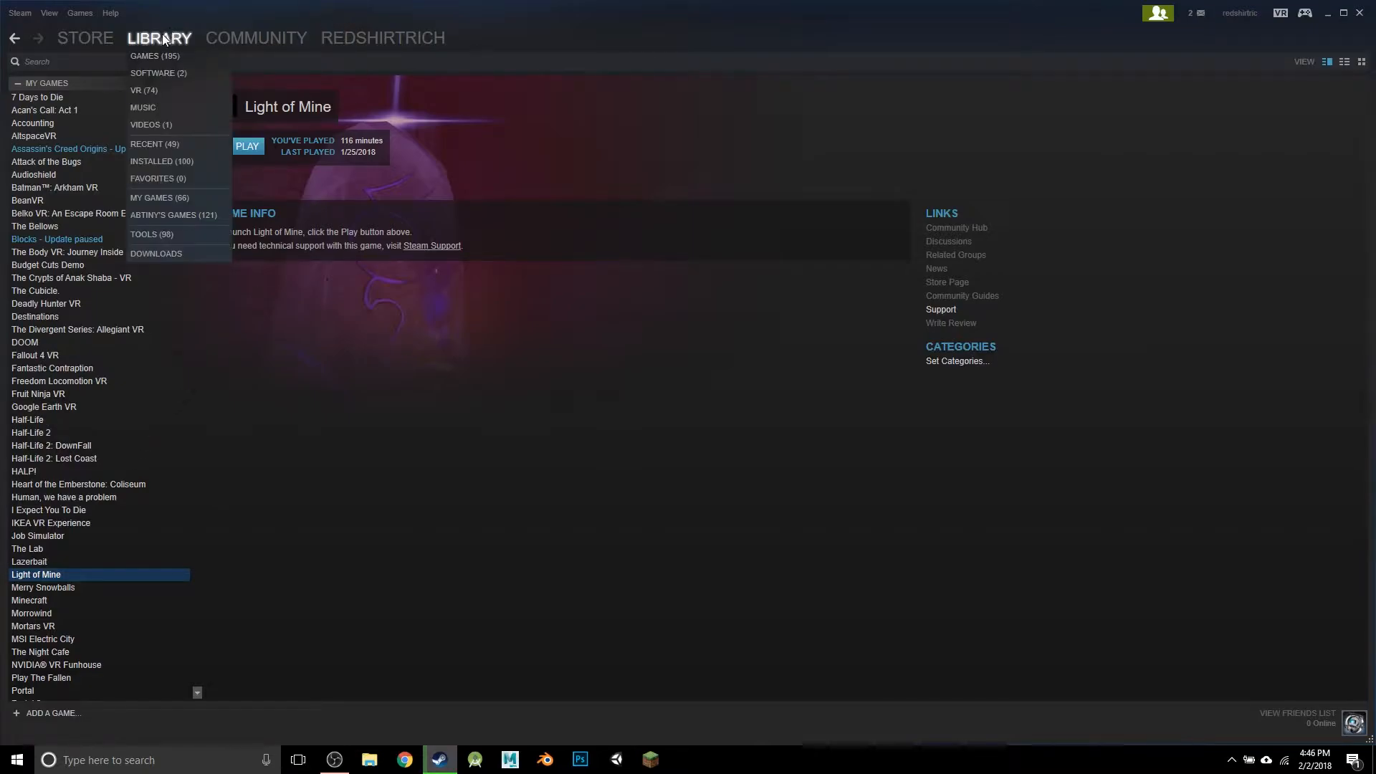
pyautogui.click(151, 235)
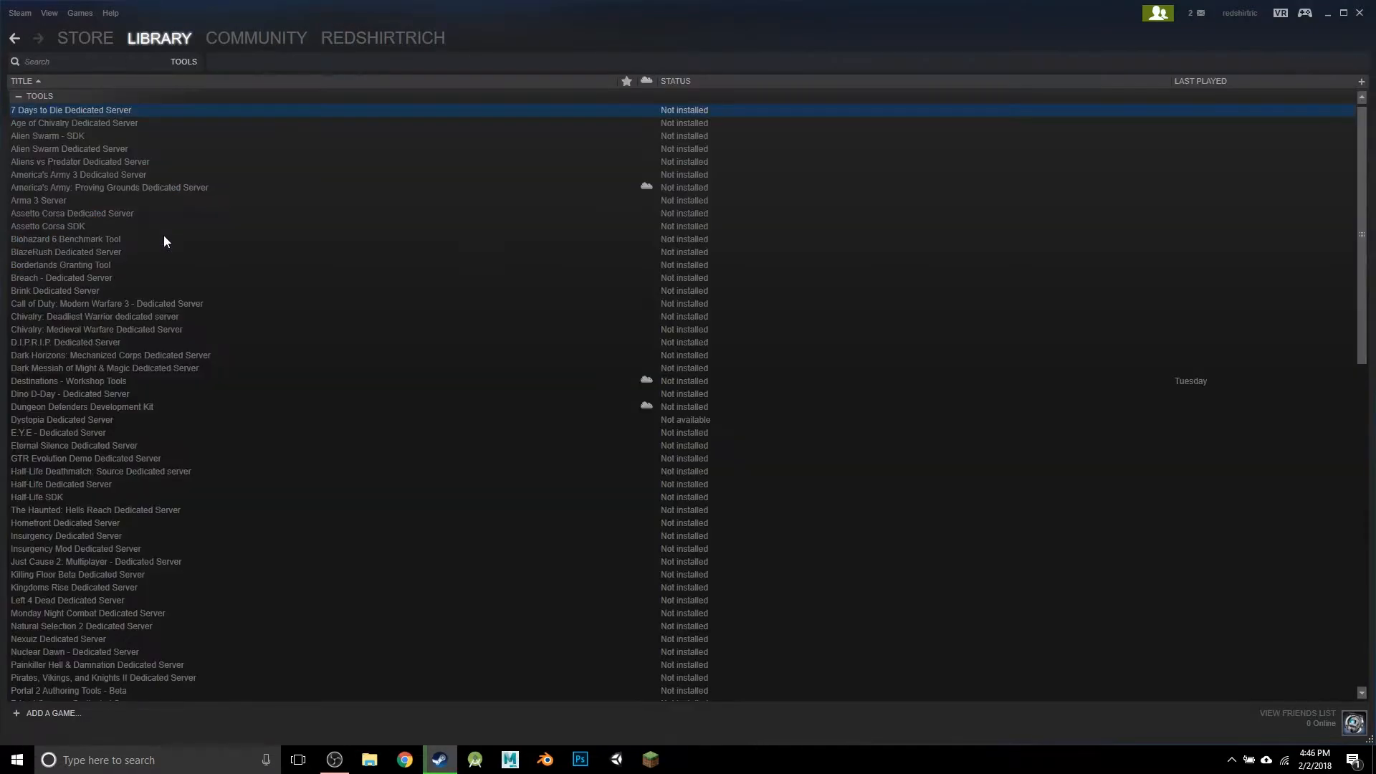
pyautogui.scroll(-3)
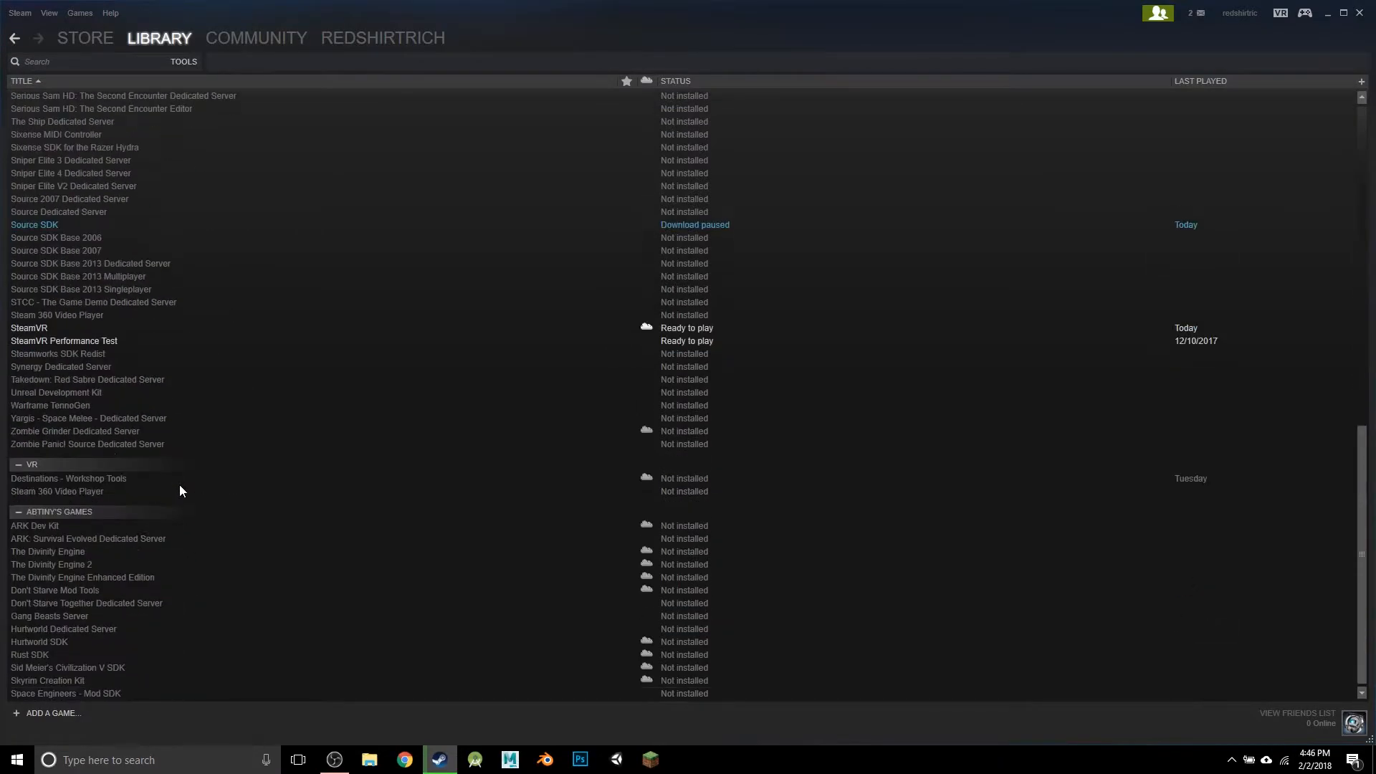
pyautogui.click(29, 328)
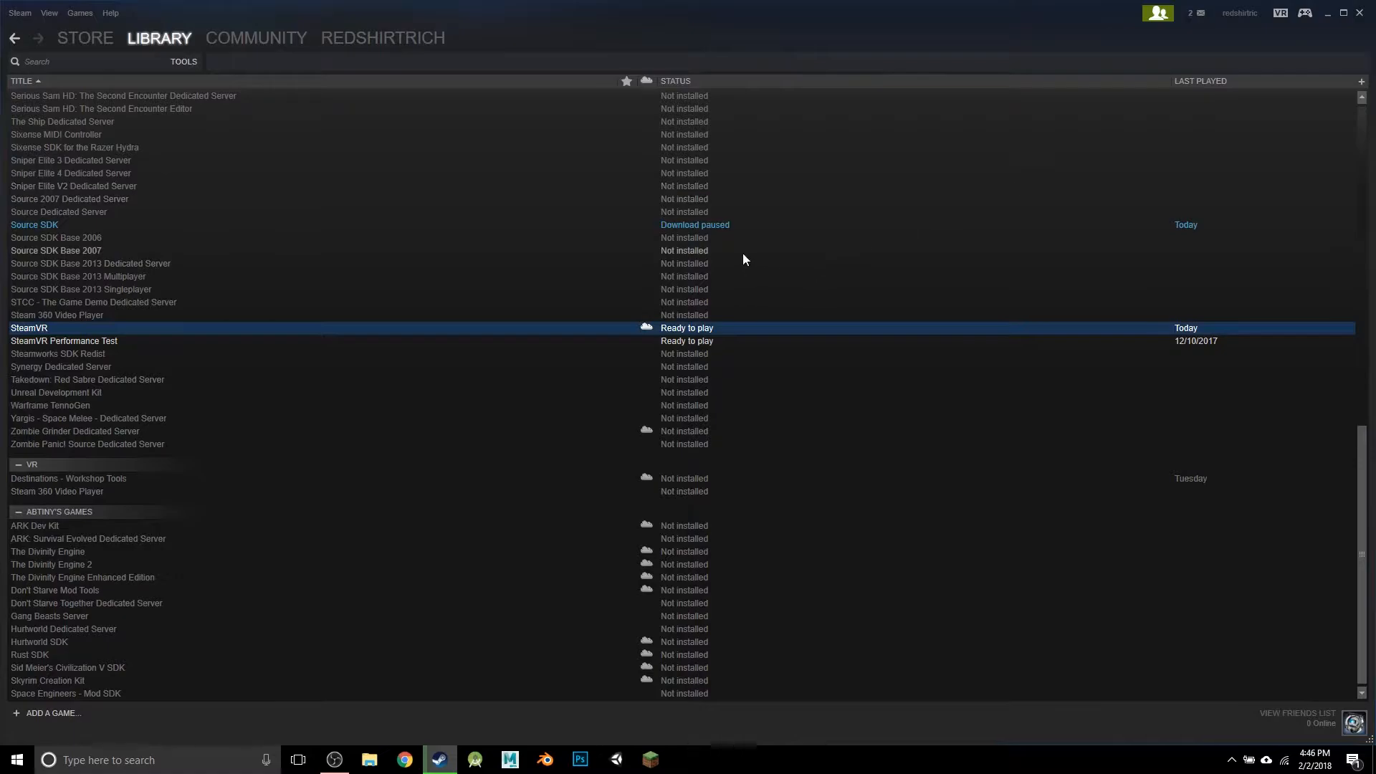
pyautogui.moveTo(382, 270)
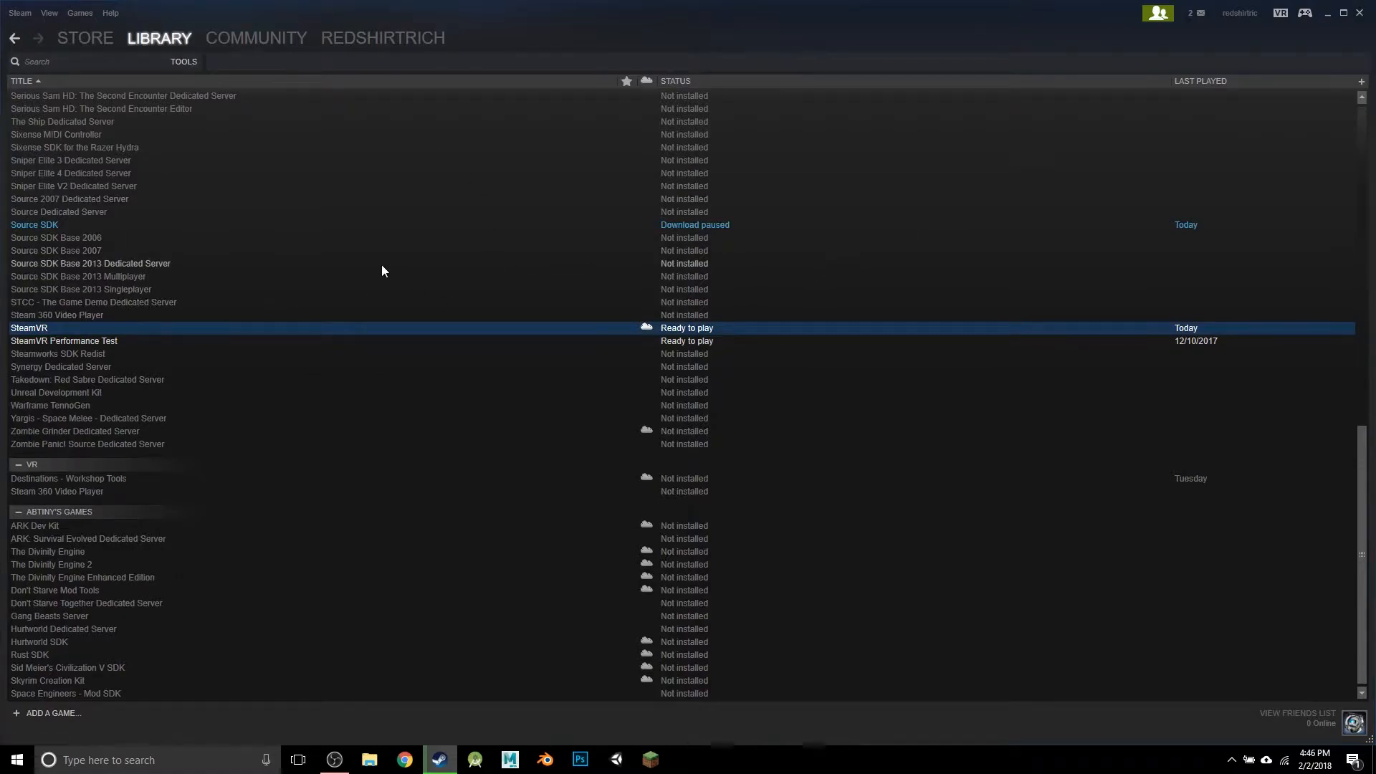
pyautogui.moveTo(984, 238)
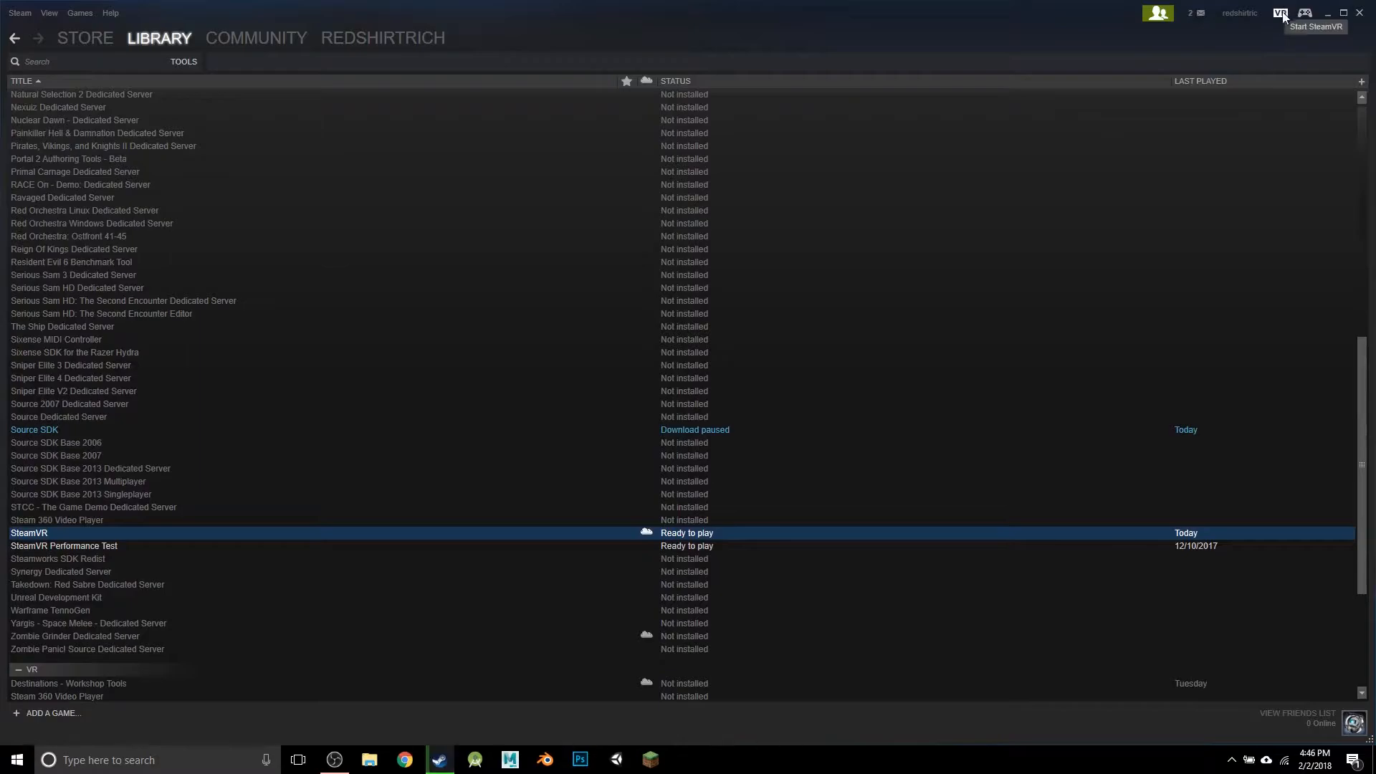
# Start SteamVR, try launching Create/Modify an Environment tools, and dismiss the headset error
pyautogui.click(1279, 13)
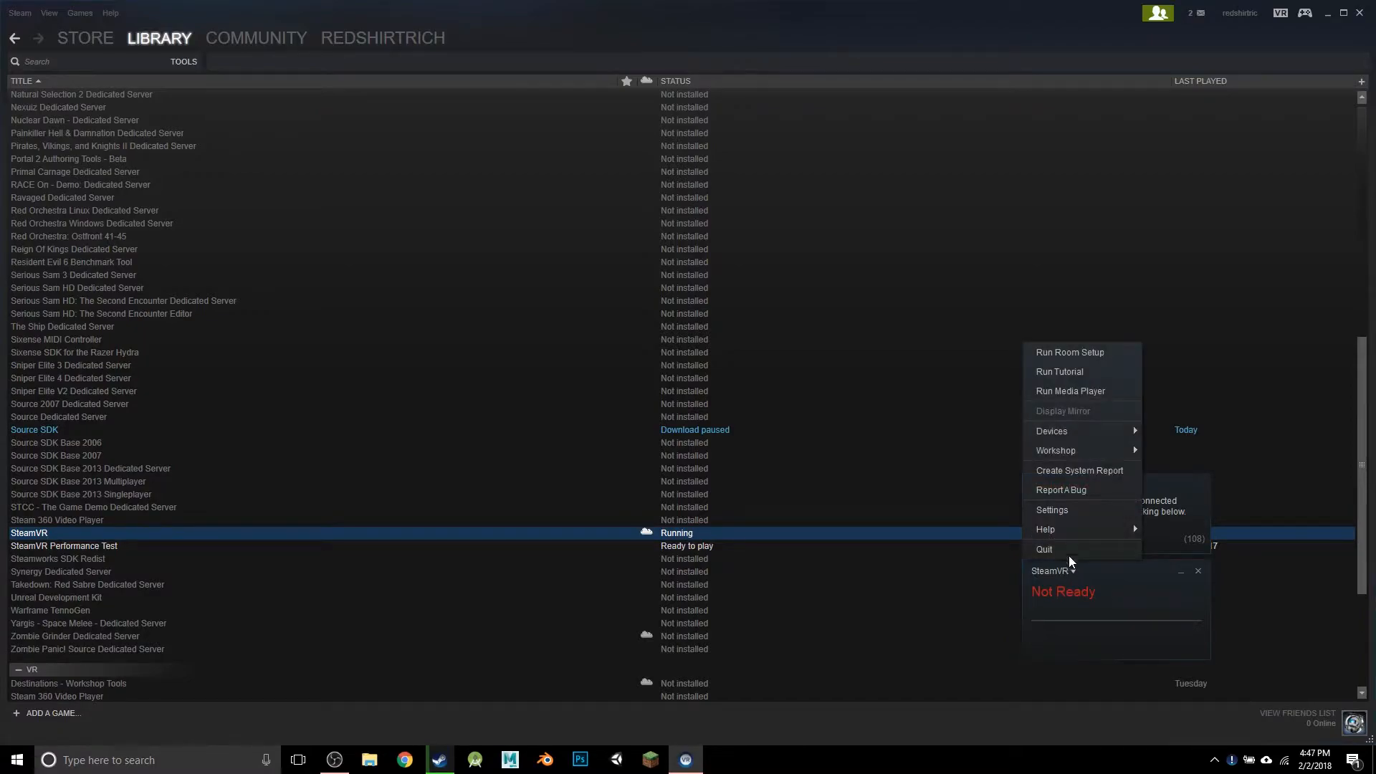
pyautogui.moveTo(1055, 450)
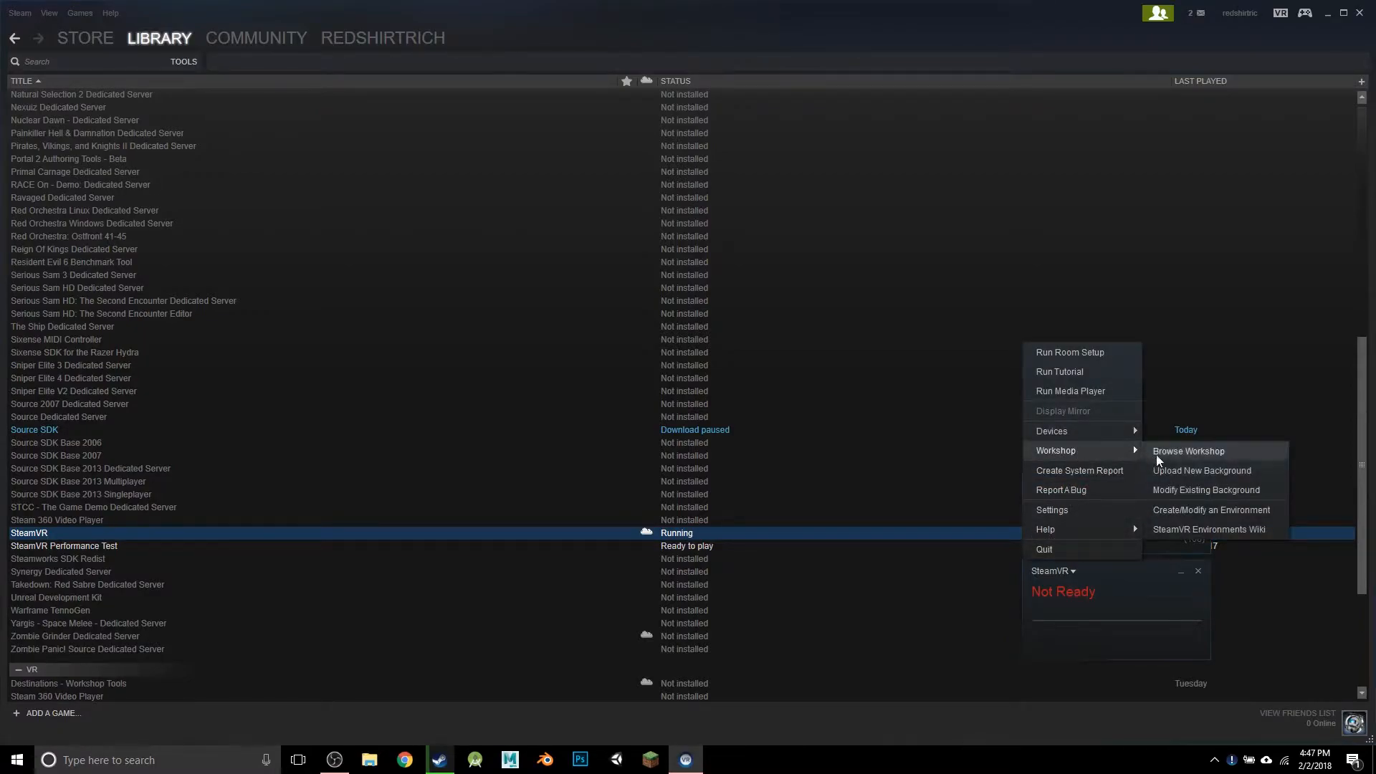
pyautogui.moveTo(1201, 515)
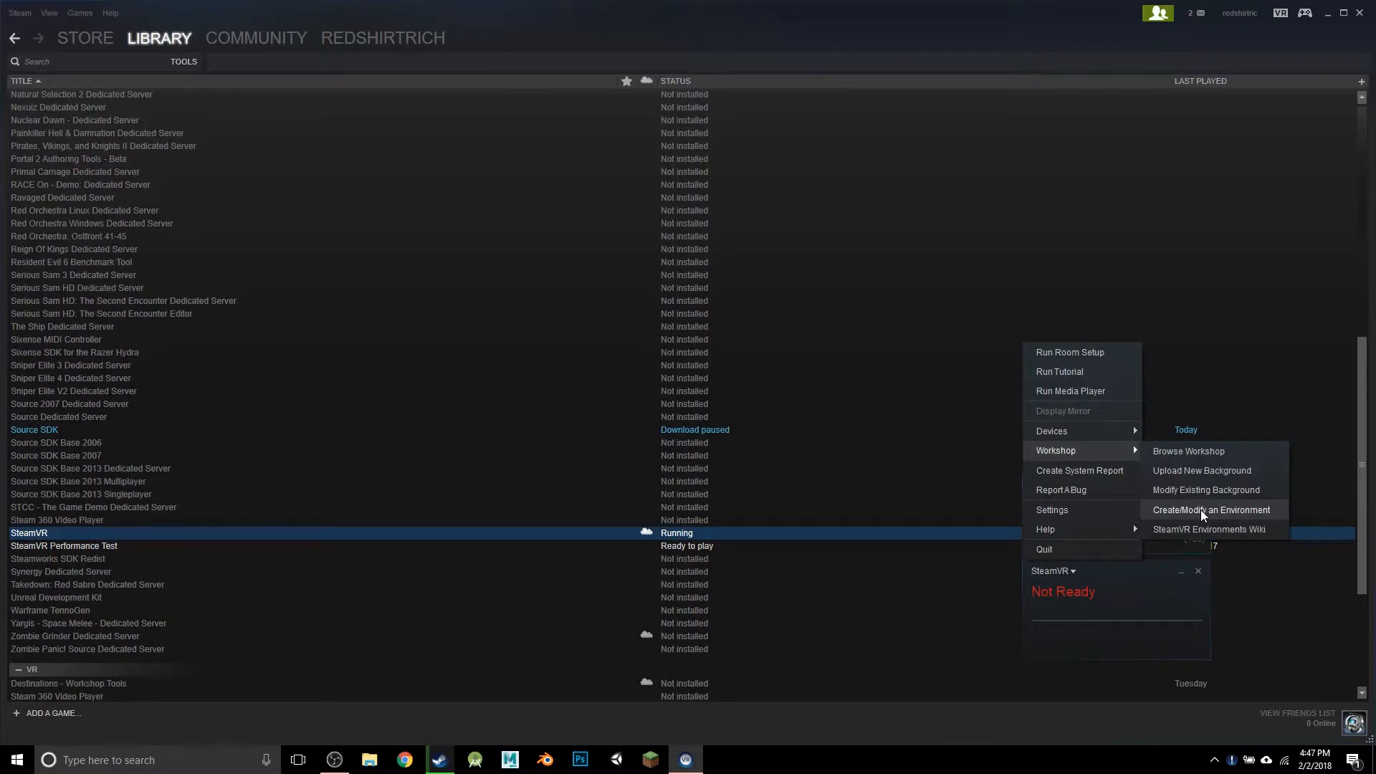
pyautogui.click(1210, 510)
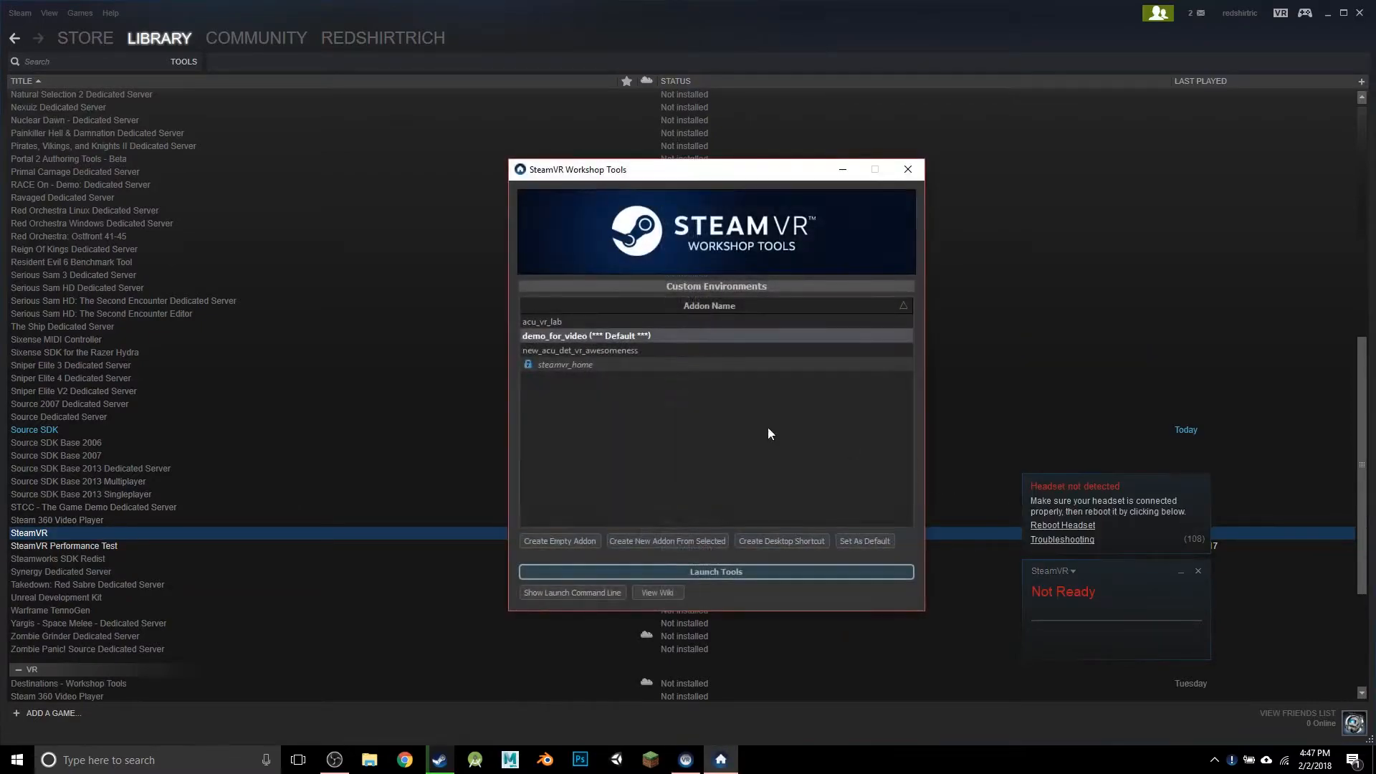
pyautogui.moveTo(535, 415)
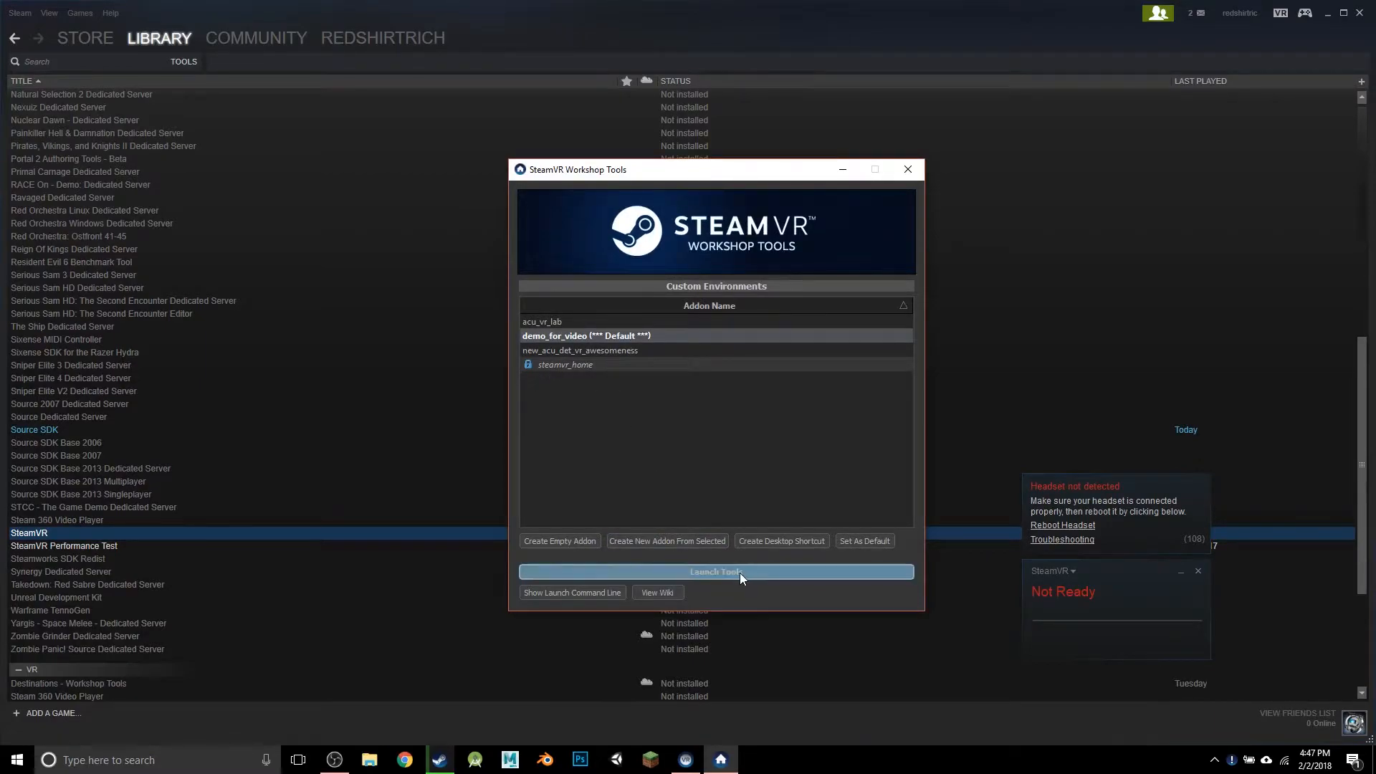
pyautogui.click(715, 571)
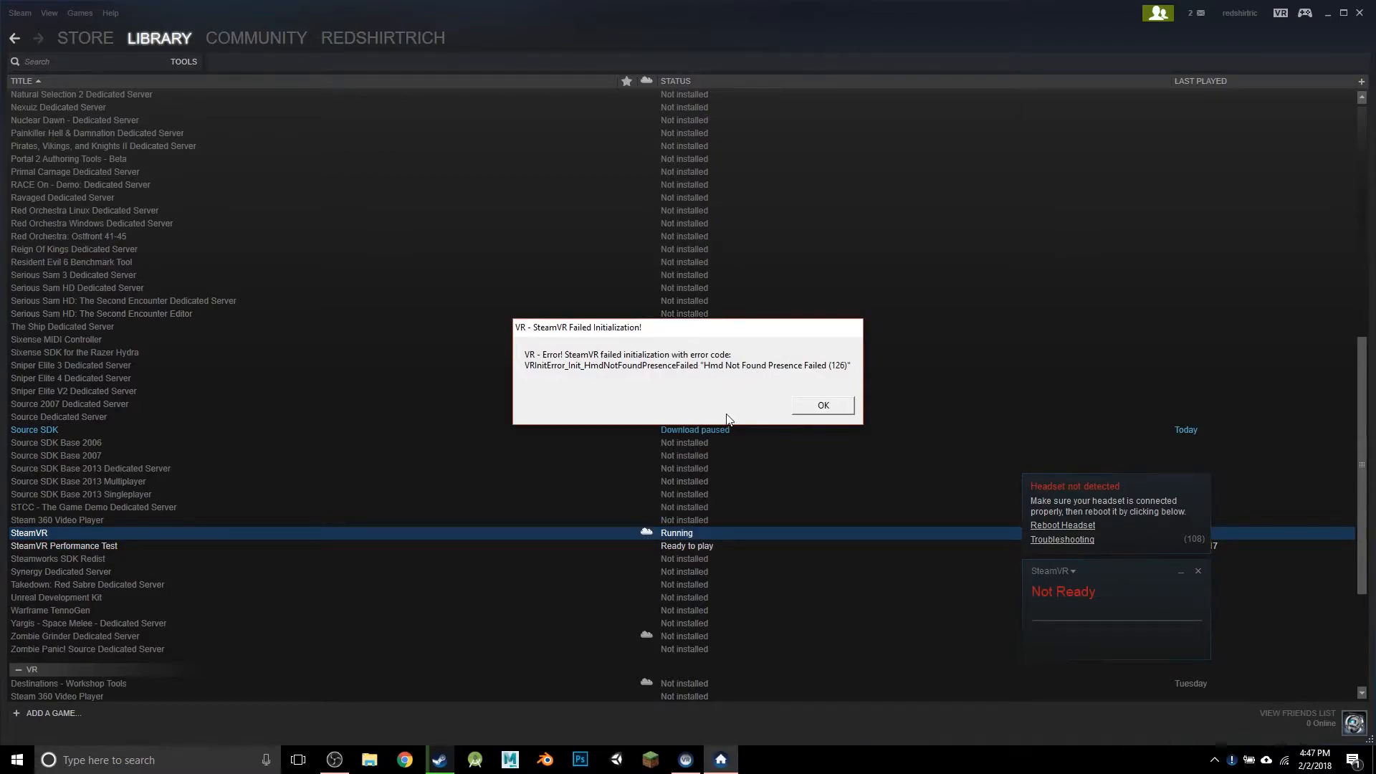
pyautogui.click(821, 404)
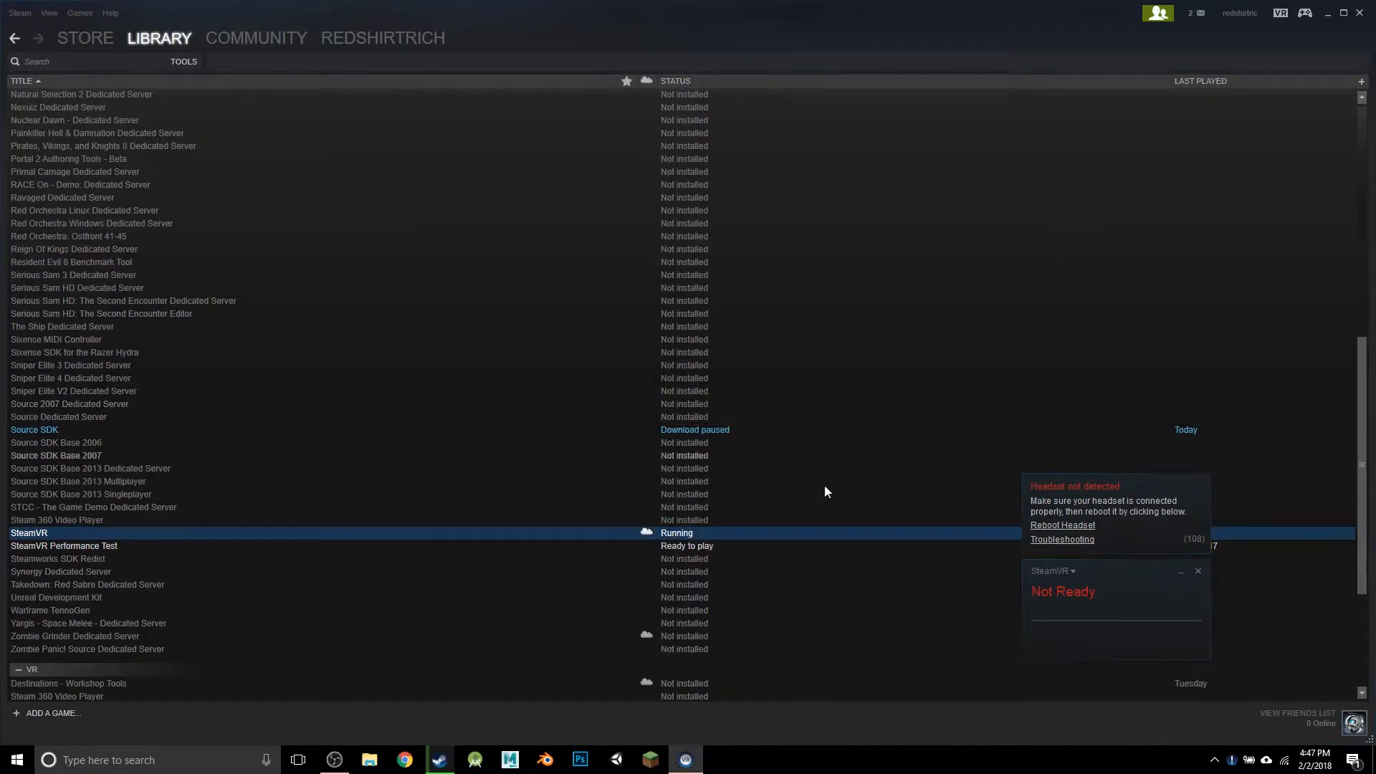
pyautogui.moveTo(1068, 567)
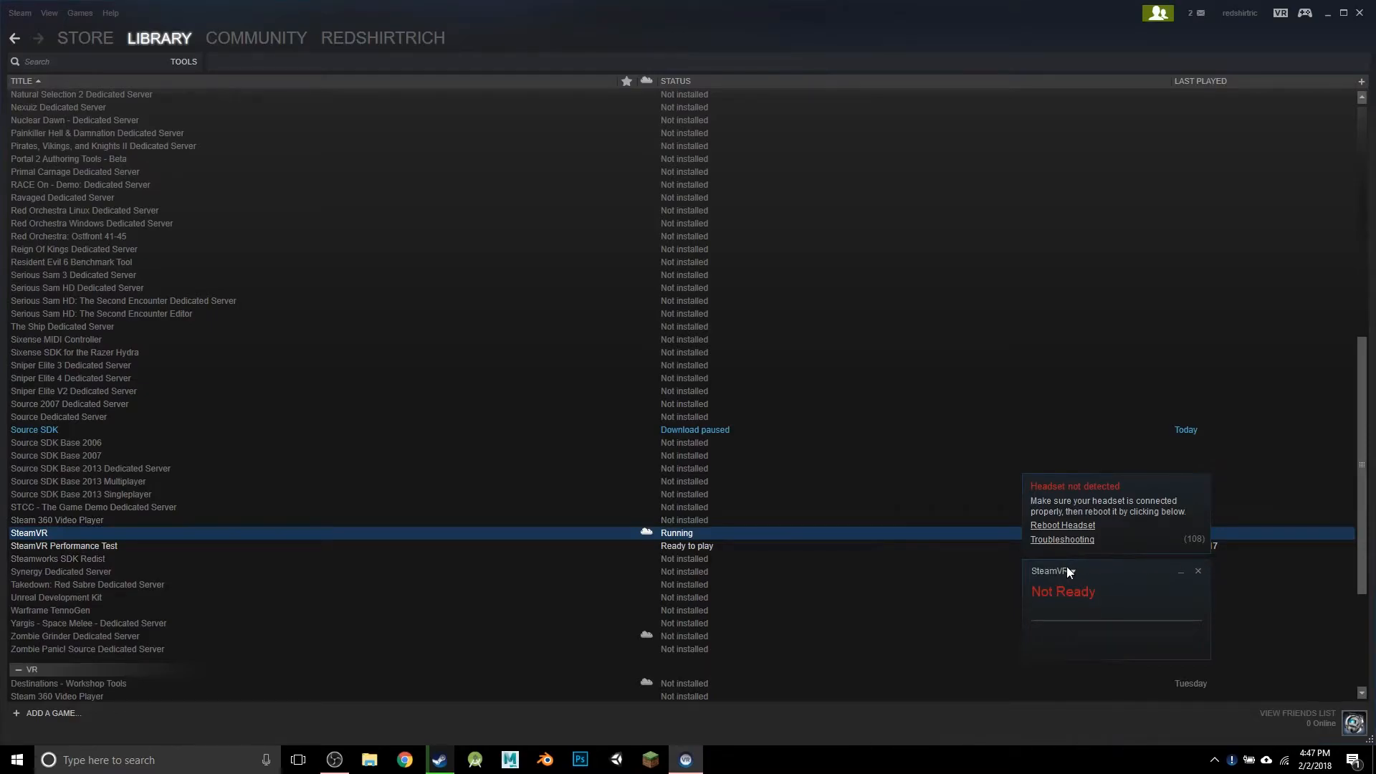
# Reopen the environment Workshop Tools dialog to reveal its launch command line, then close it
pyautogui.click(1051, 570)
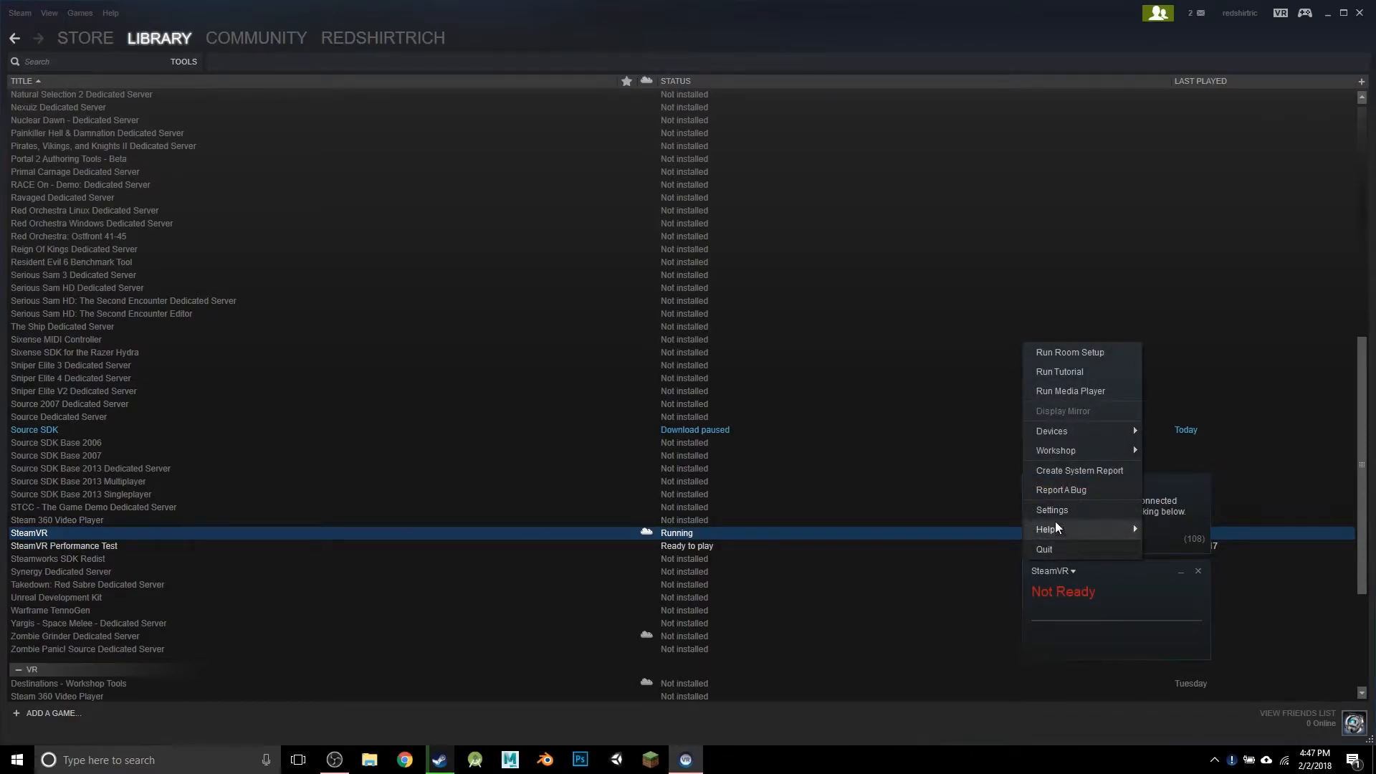
pyautogui.moveTo(1055, 450)
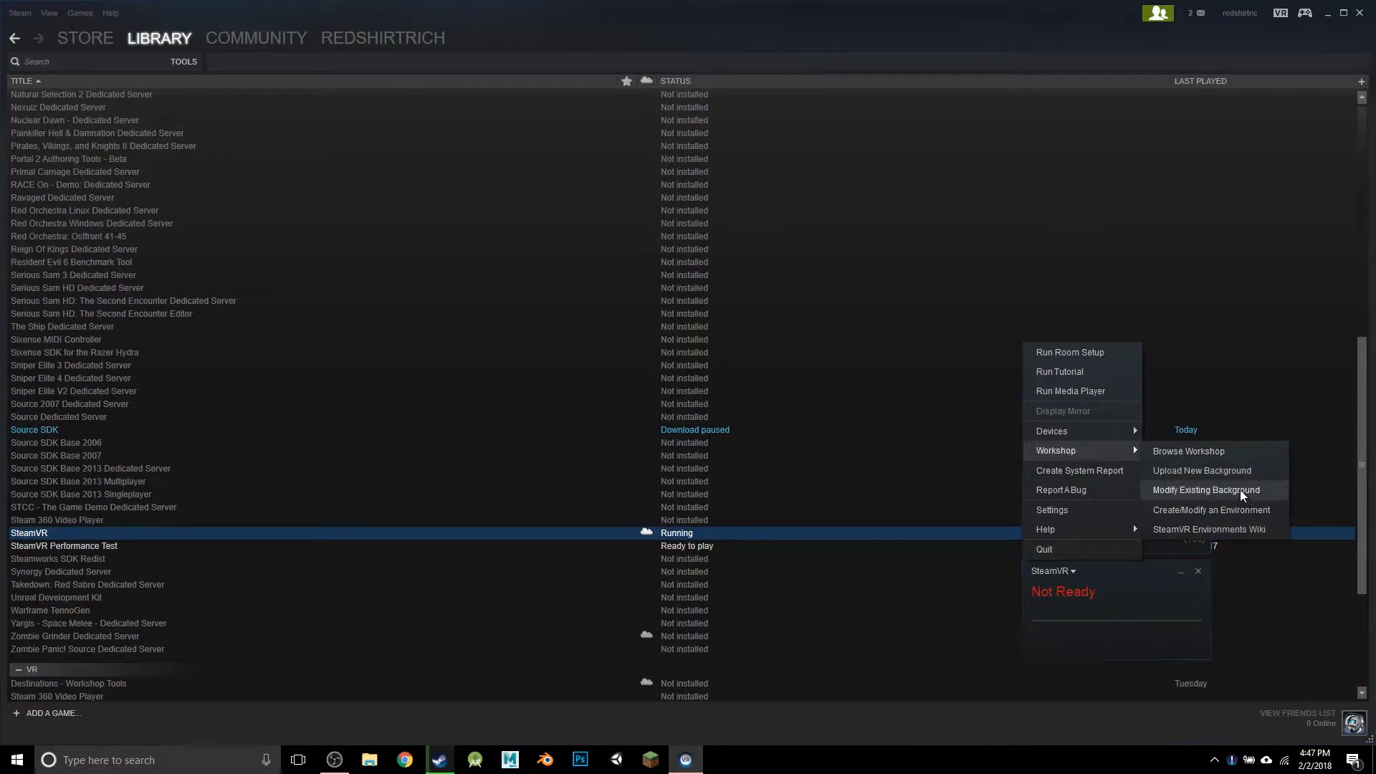
pyautogui.click(1205, 489)
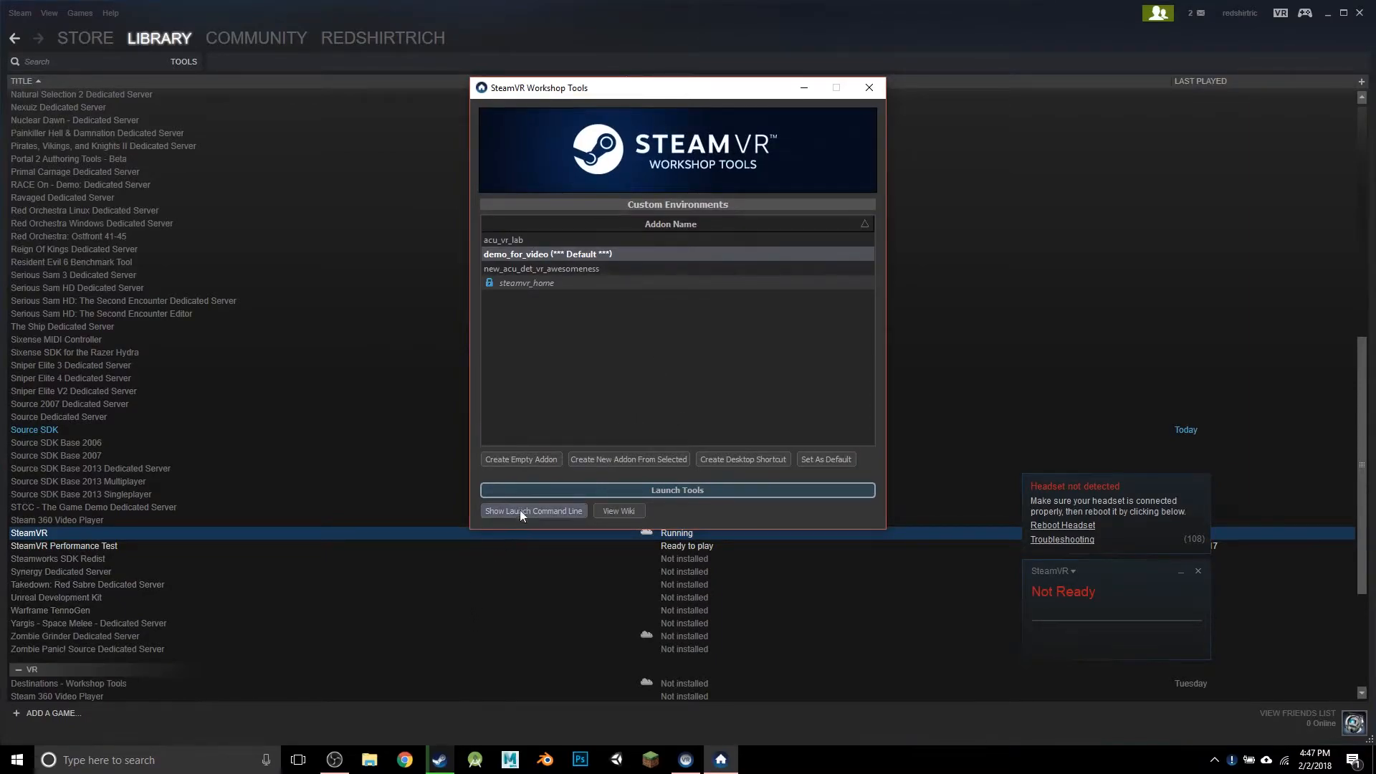
pyautogui.click(532, 511)
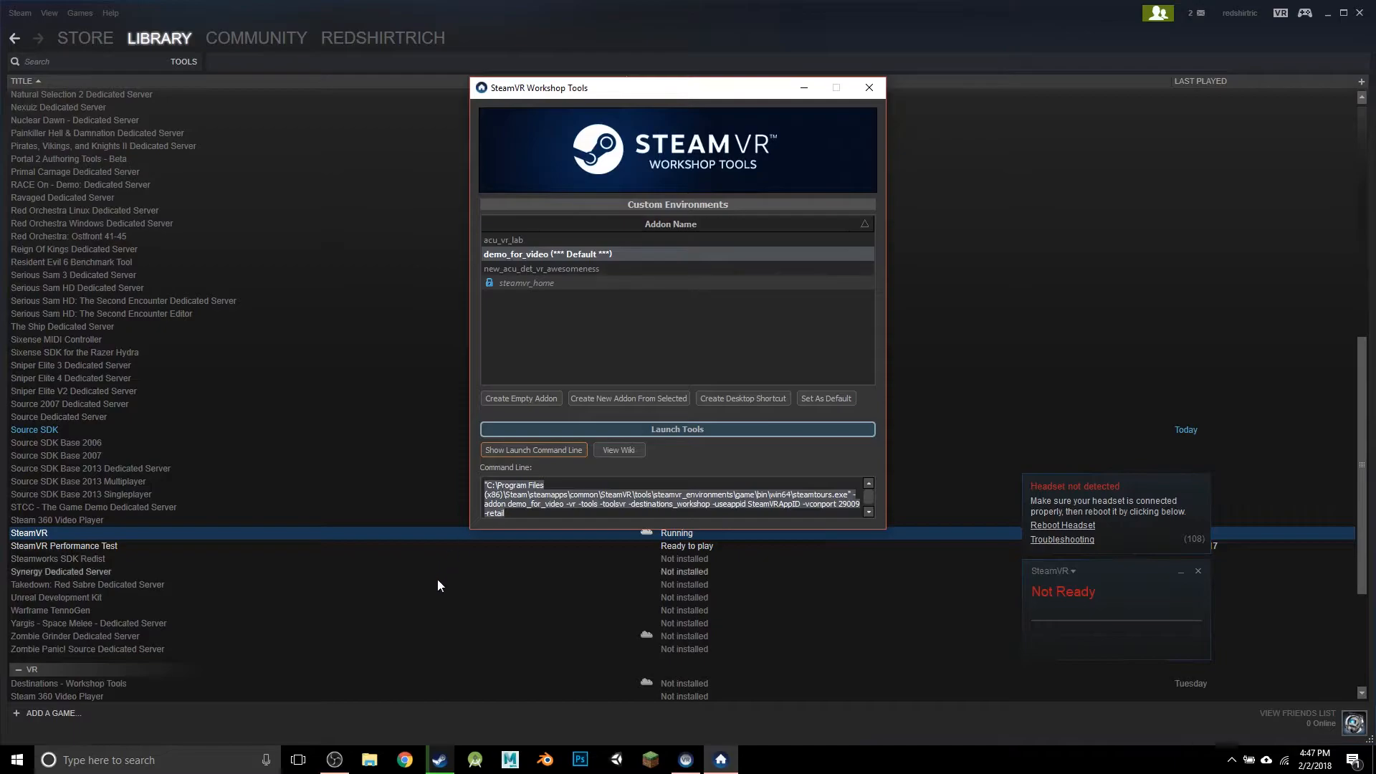
pyautogui.click(868, 87)
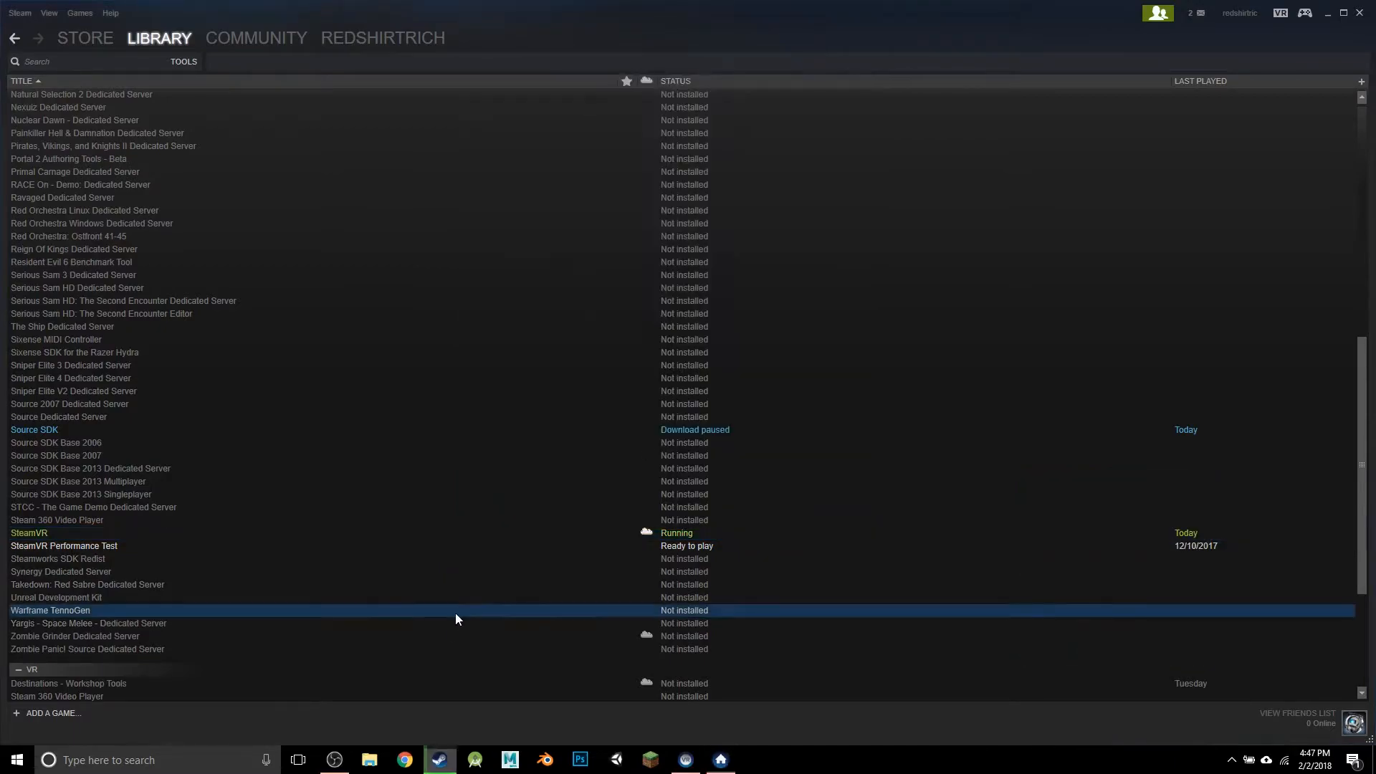
pyautogui.moveTo(430, 620)
pyautogui.write('cmd')
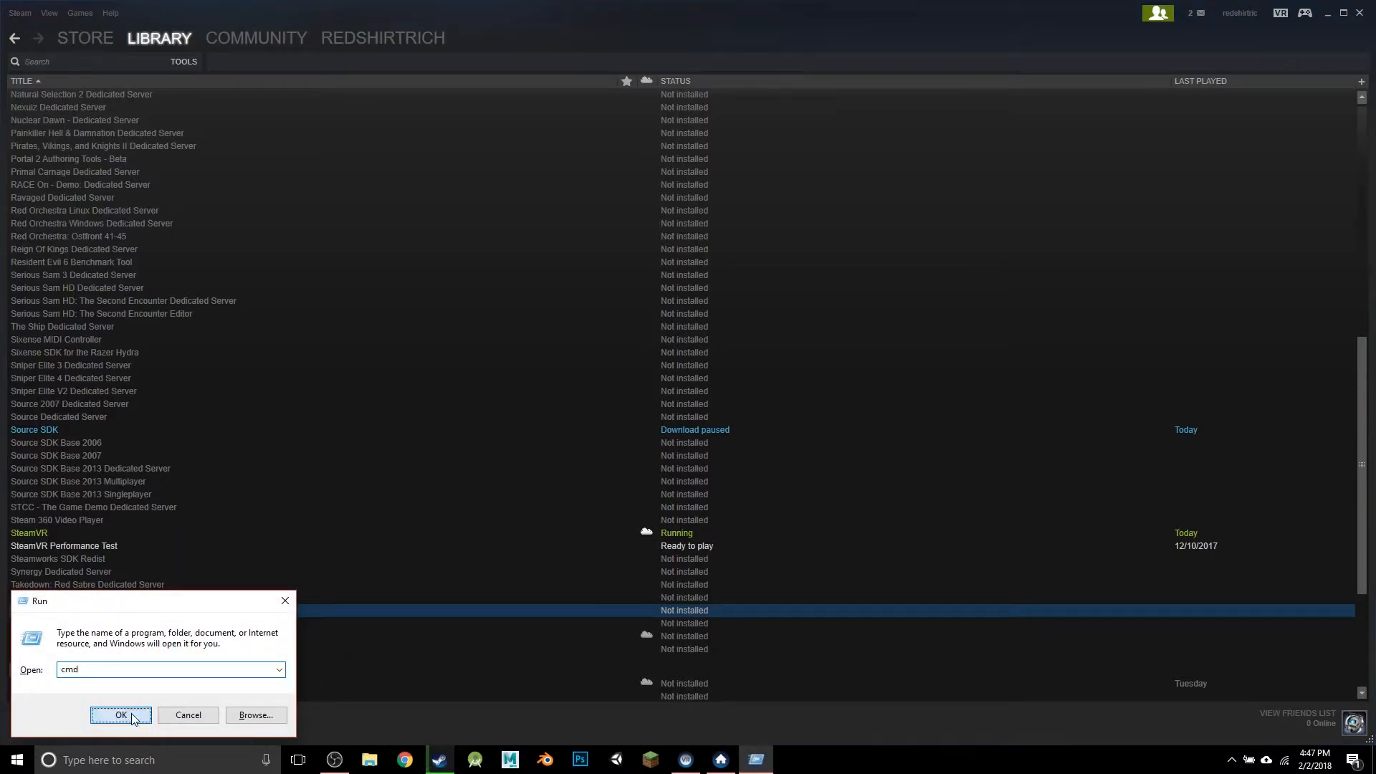
# Open Command Prompt with the launch command pasted, dropping the -vr and -toolsvr flags
pyautogui.click(121, 715)
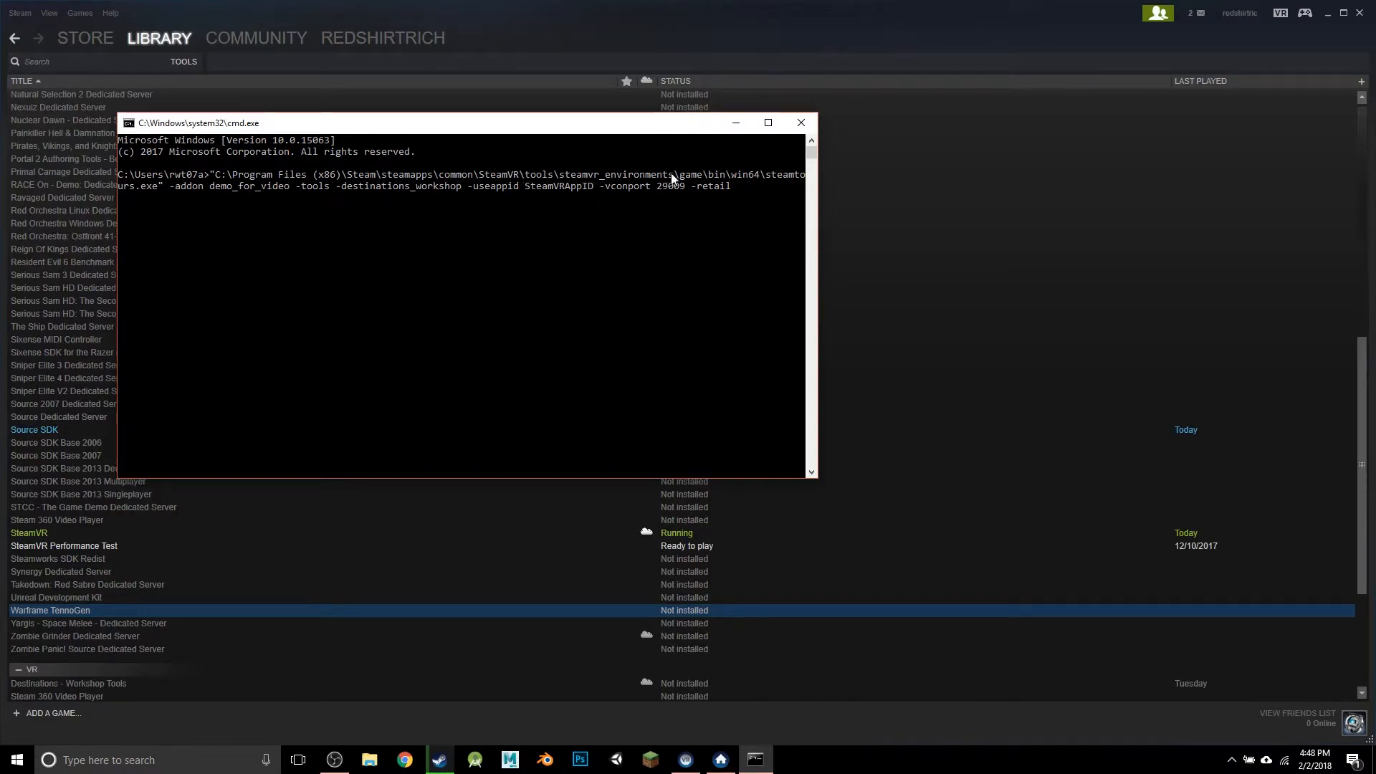
pyautogui.moveTo(430, 185); pyautogui.dragTo(733, 185)
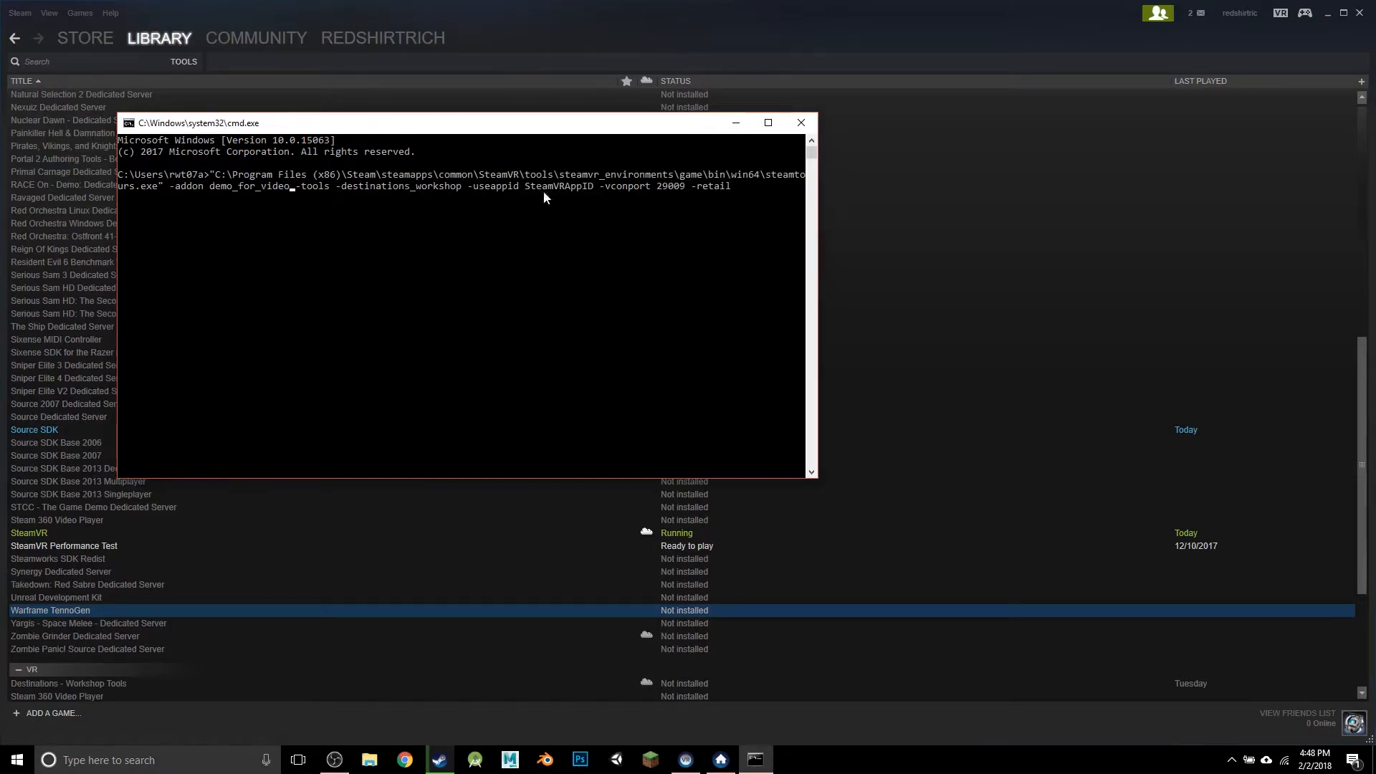
pyautogui.moveTo(741, 195)
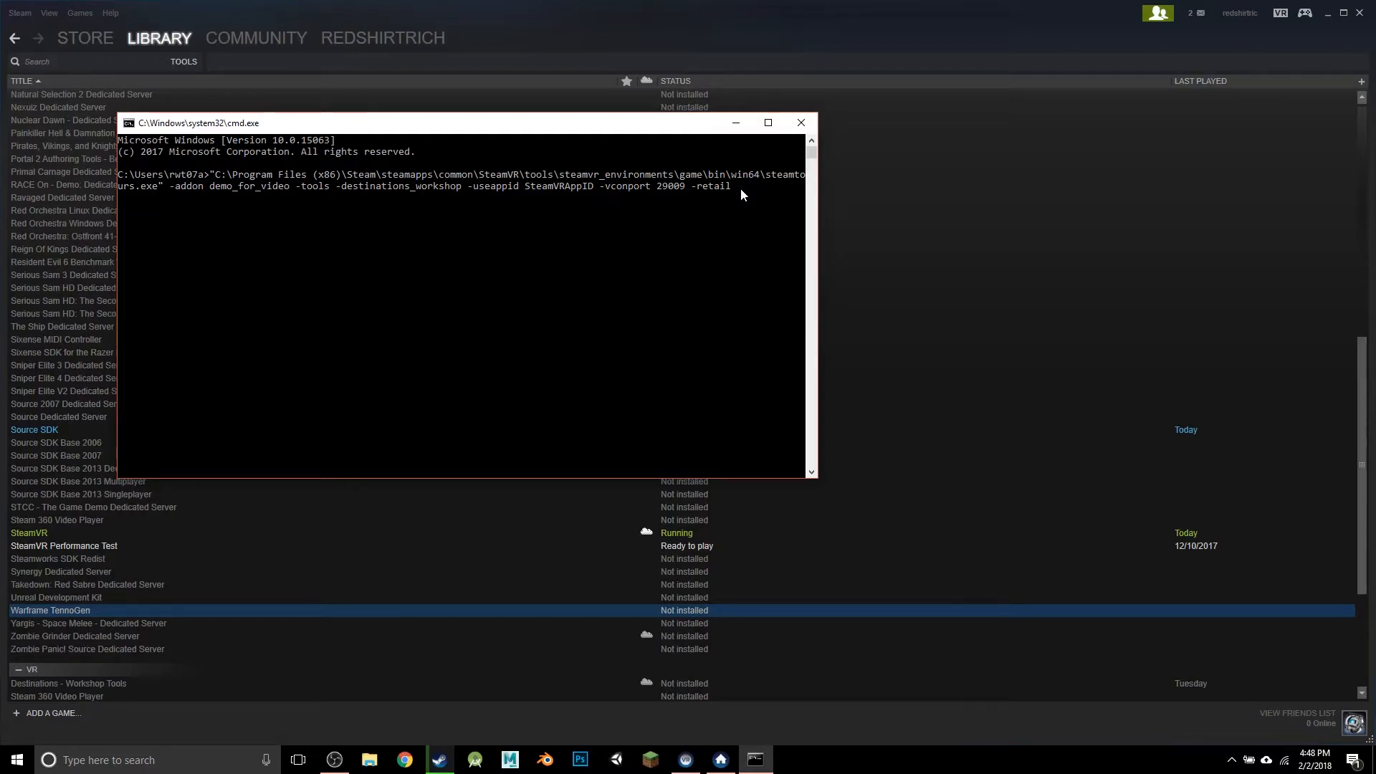
pyautogui.moveTo(639, 286)
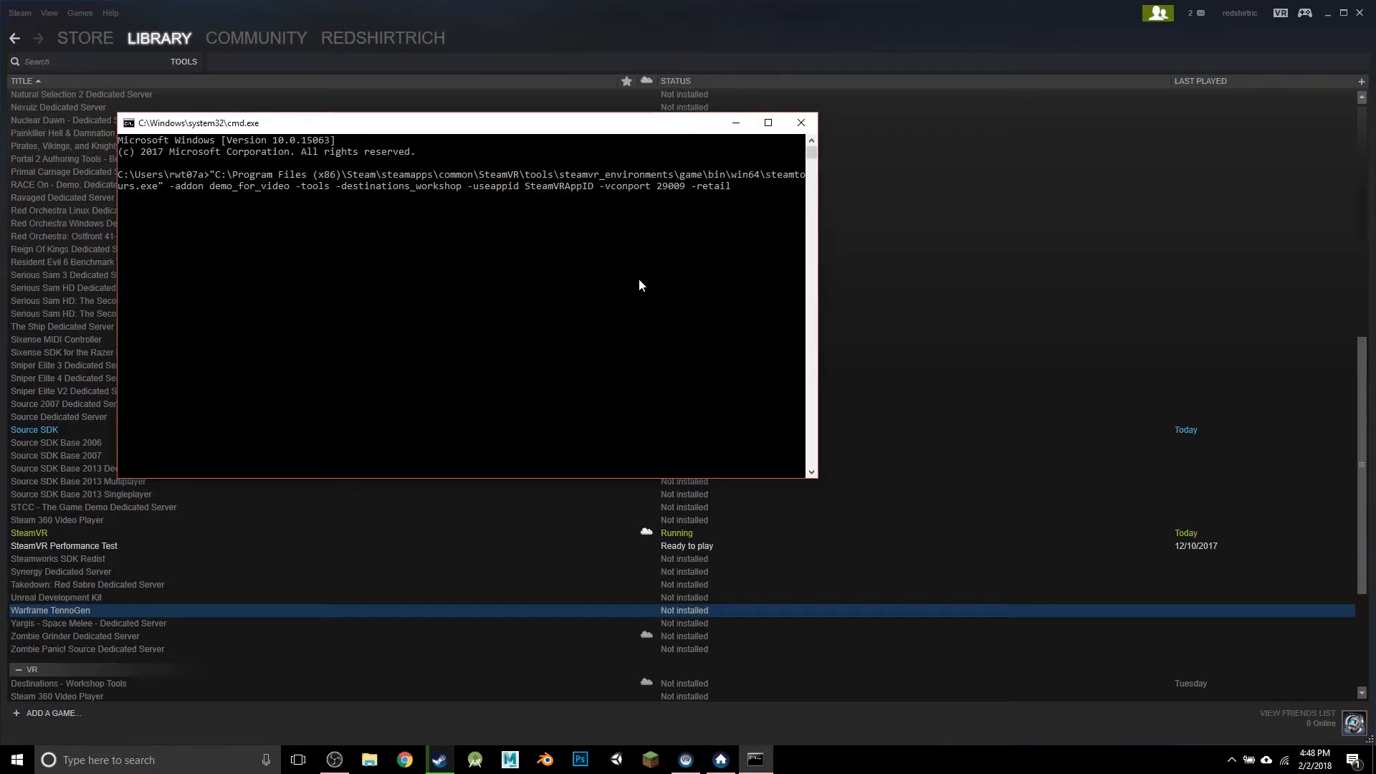
pyautogui.moveTo(628, 266)
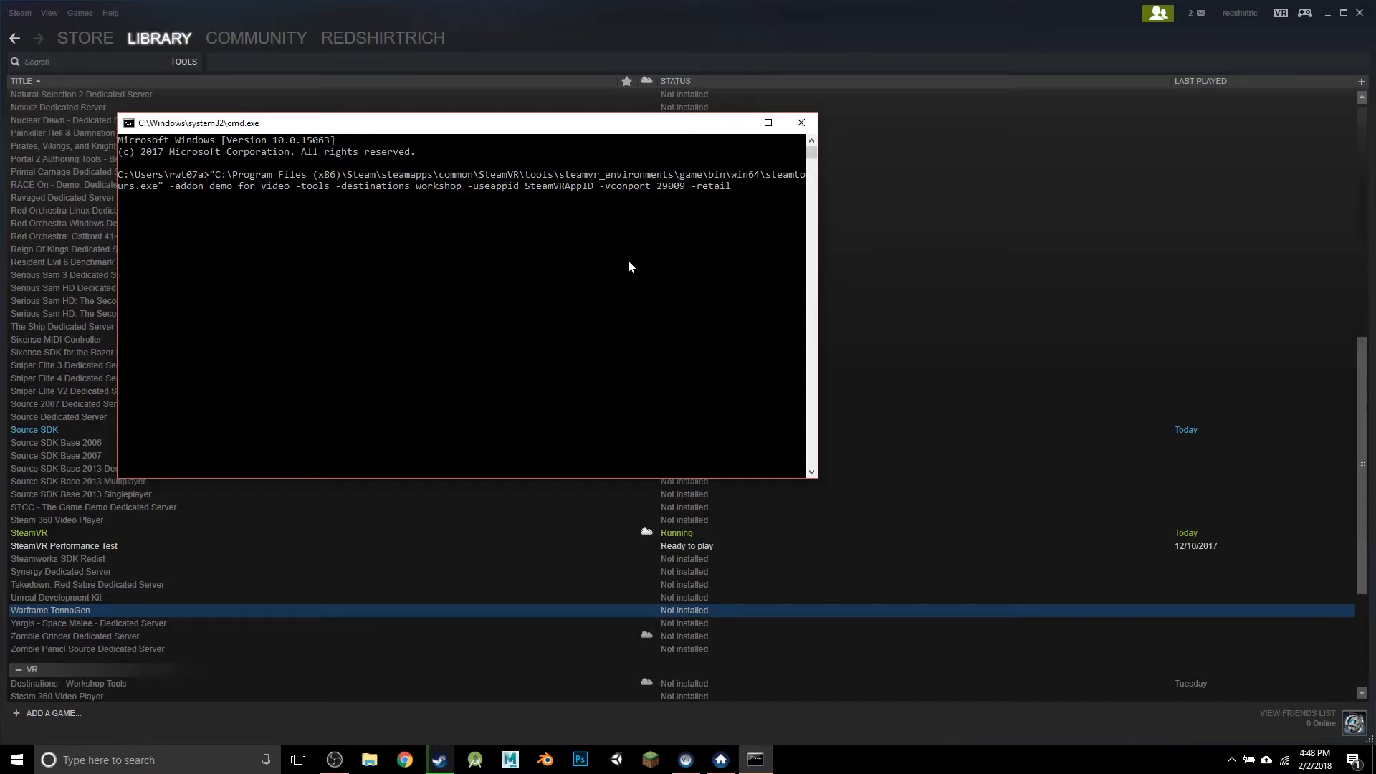
pyautogui.moveTo(740, 191)
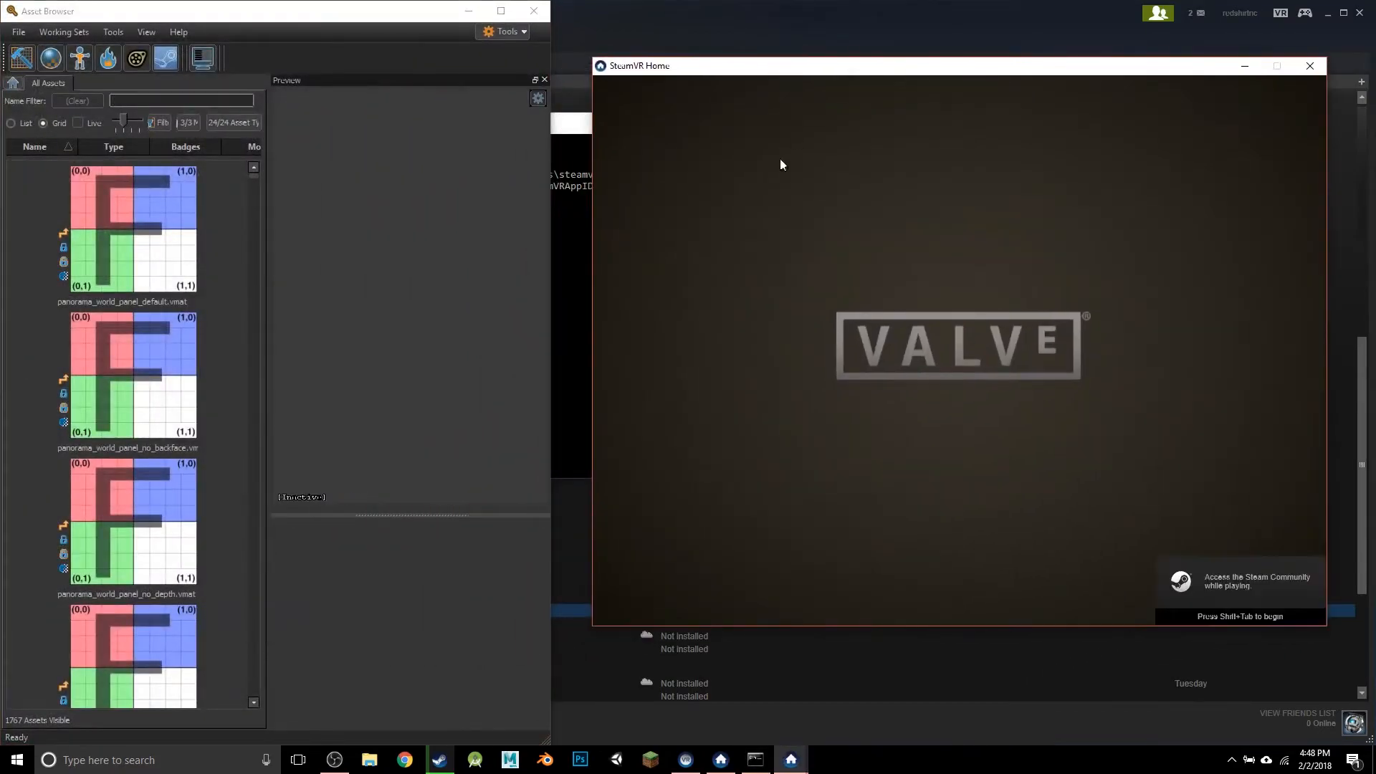
pyautogui.moveTo(825, 200)
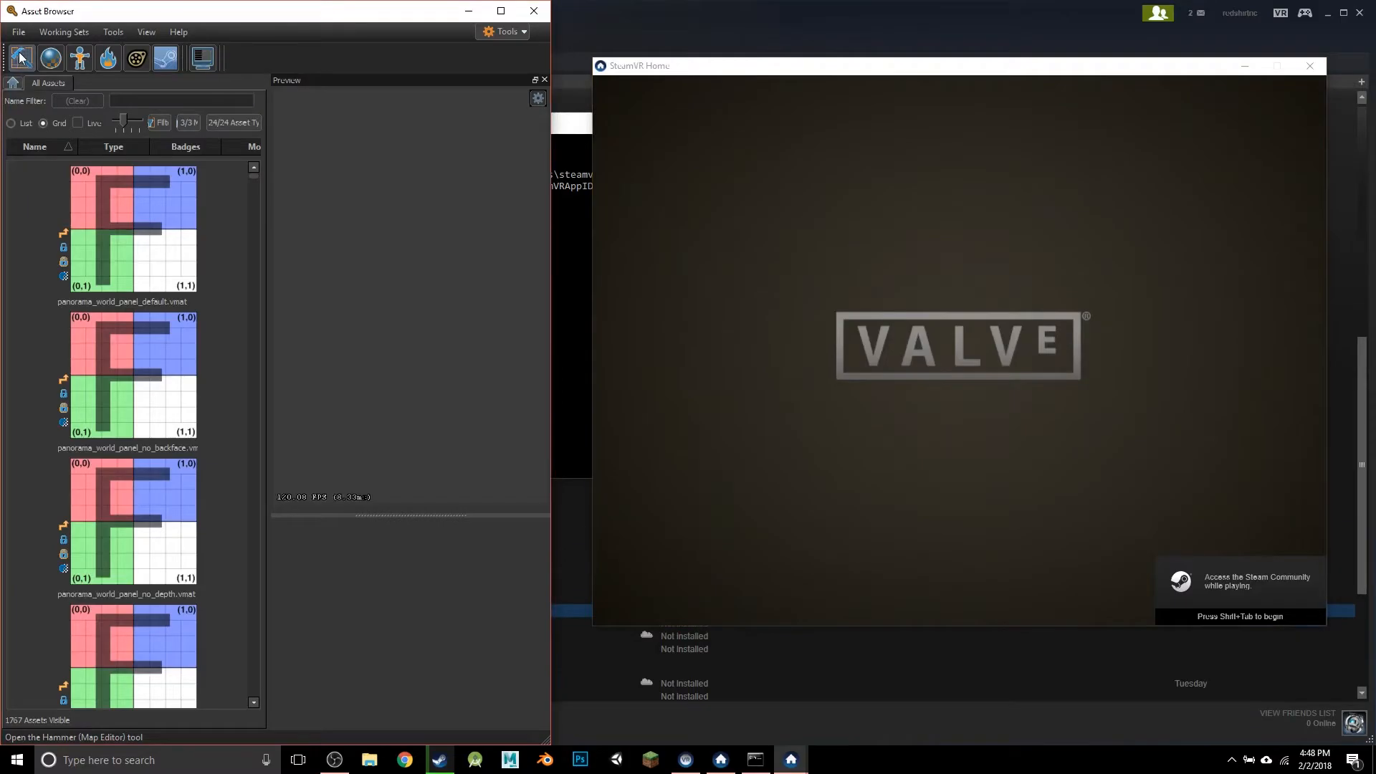
# Open the Hammer map editor from the Asset Browser toolbar
pyautogui.click(19, 58)
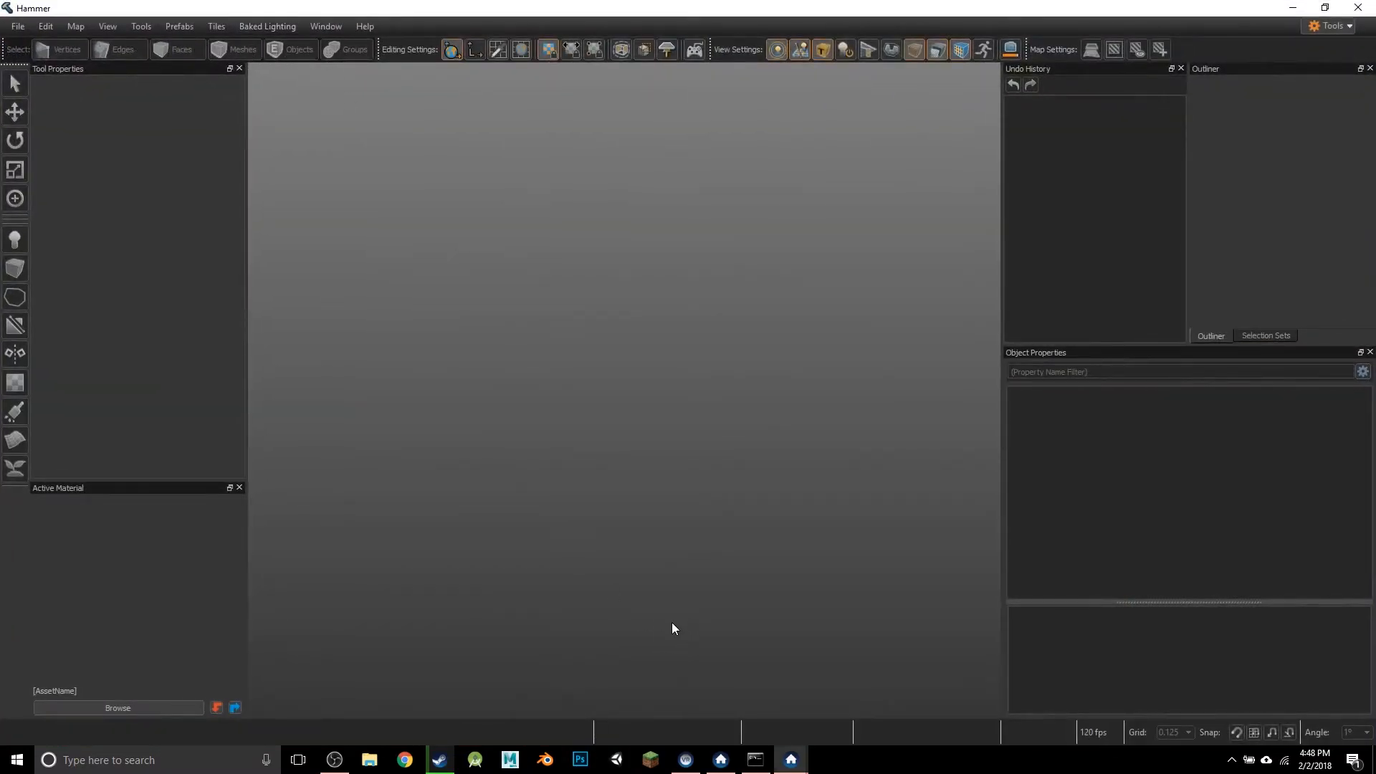
pyautogui.moveTo(684, 646)
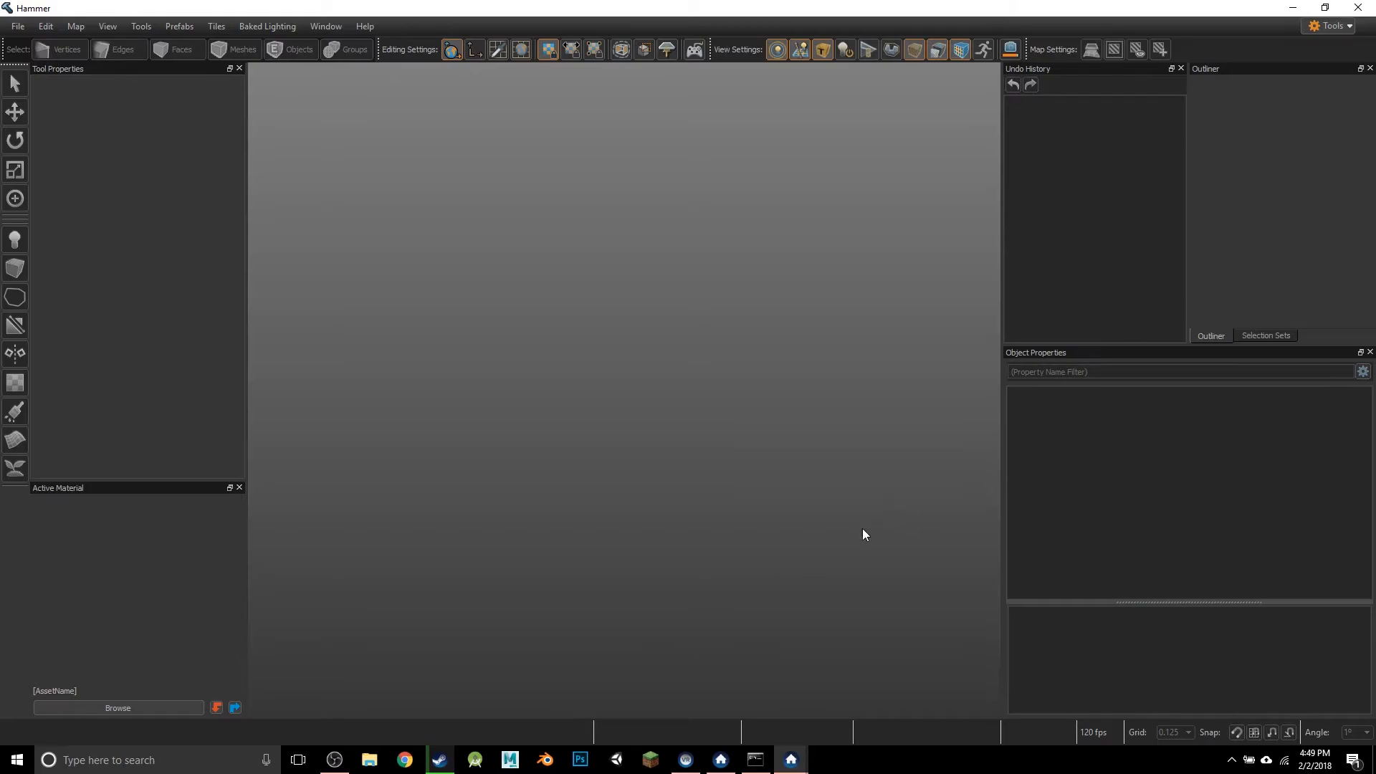
pyautogui.moveTo(918, 552)
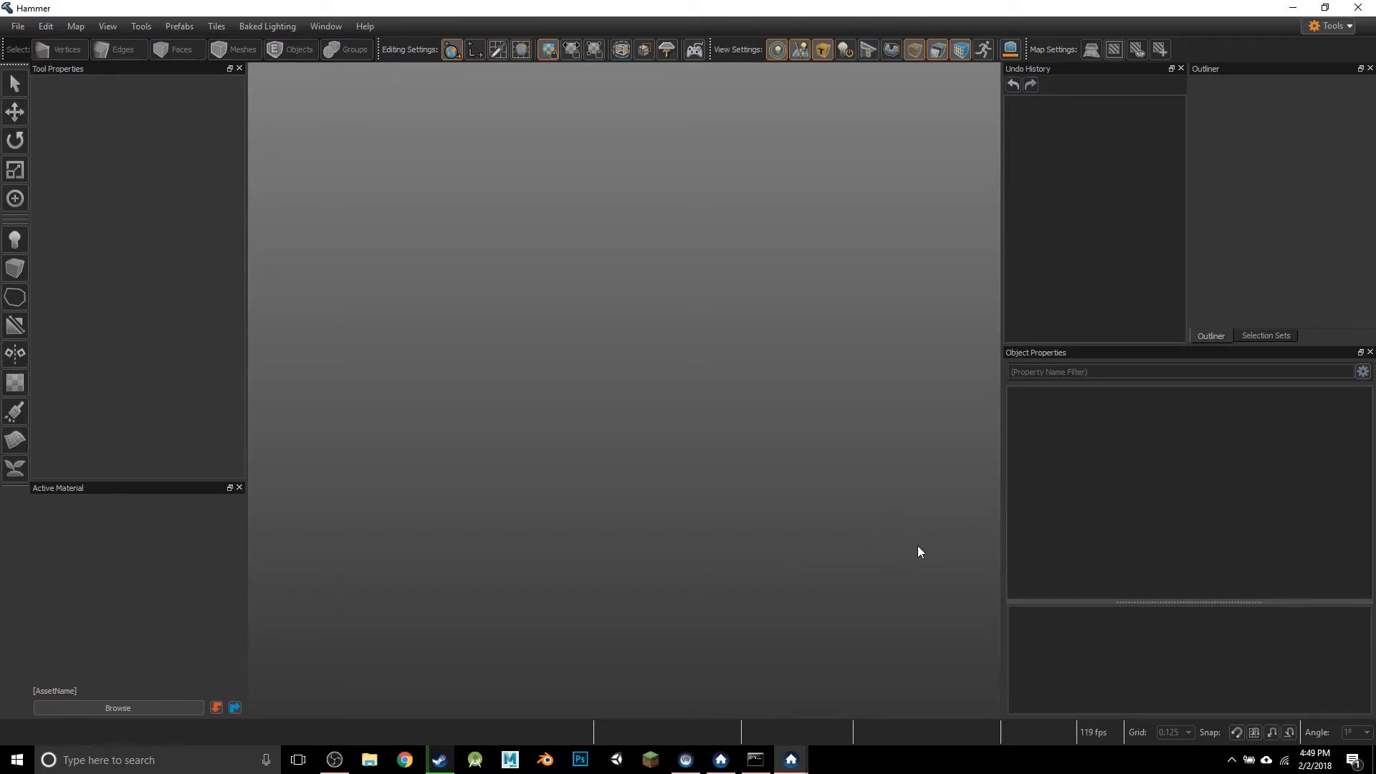
pyautogui.moveTo(923, 546)
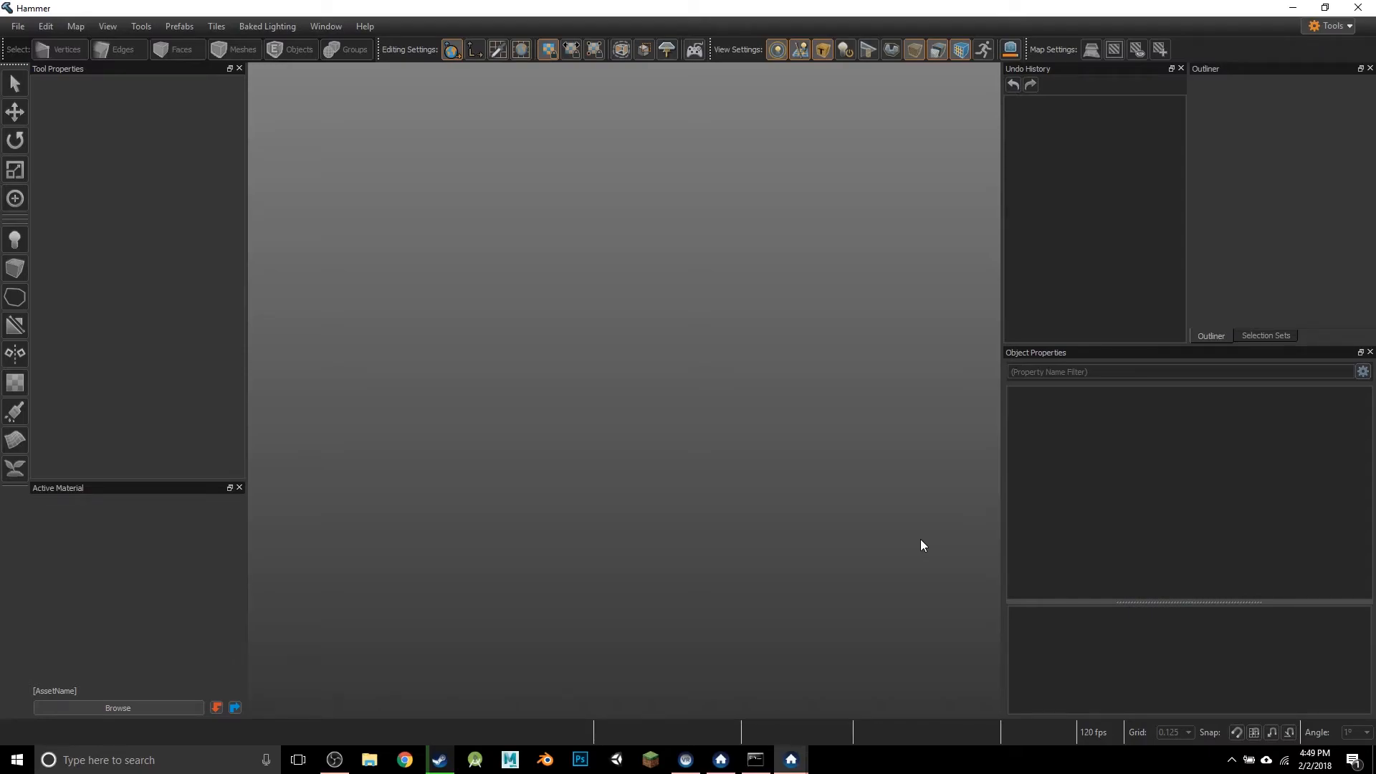
pyautogui.moveTo(913, 570)
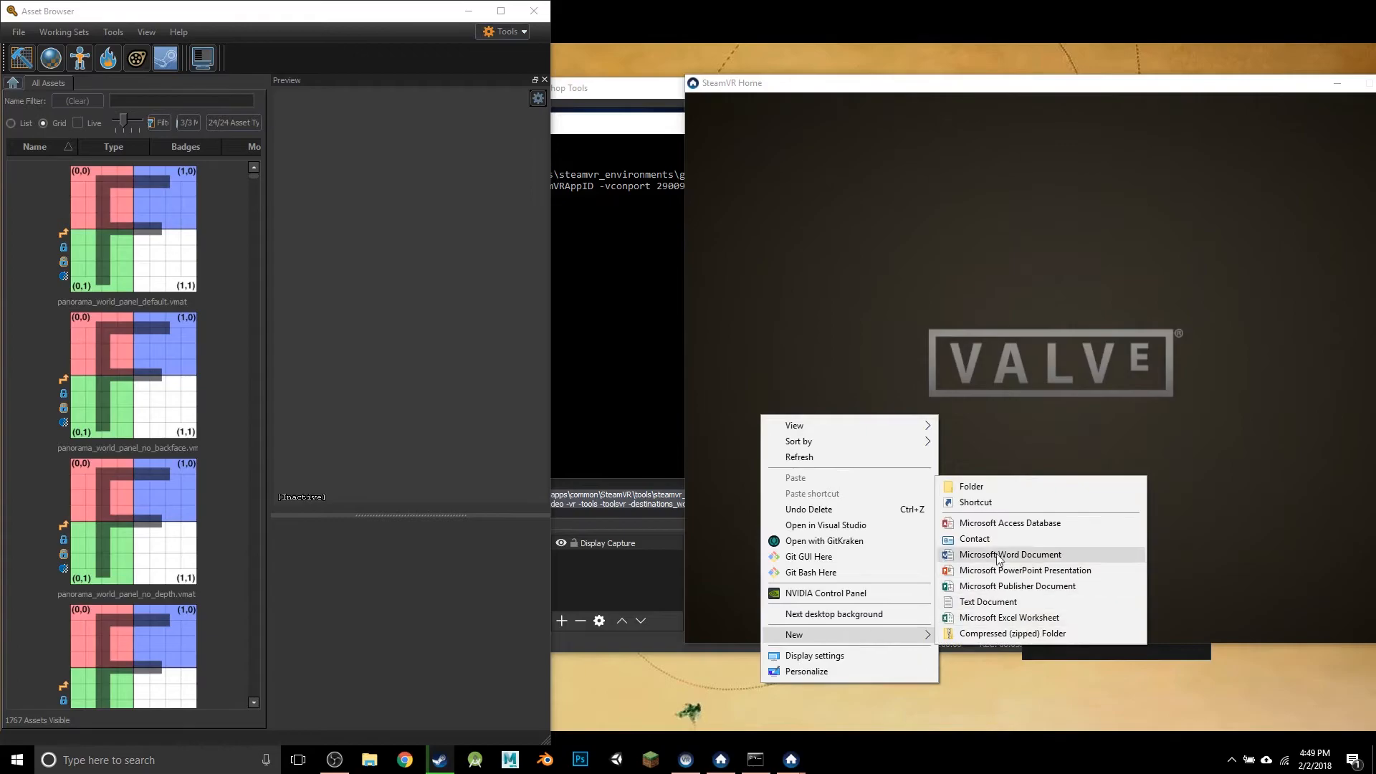
# Create a desktop shortcut named LaunchWithoutHeadset that runs the edited launch command
pyautogui.click(974, 502)
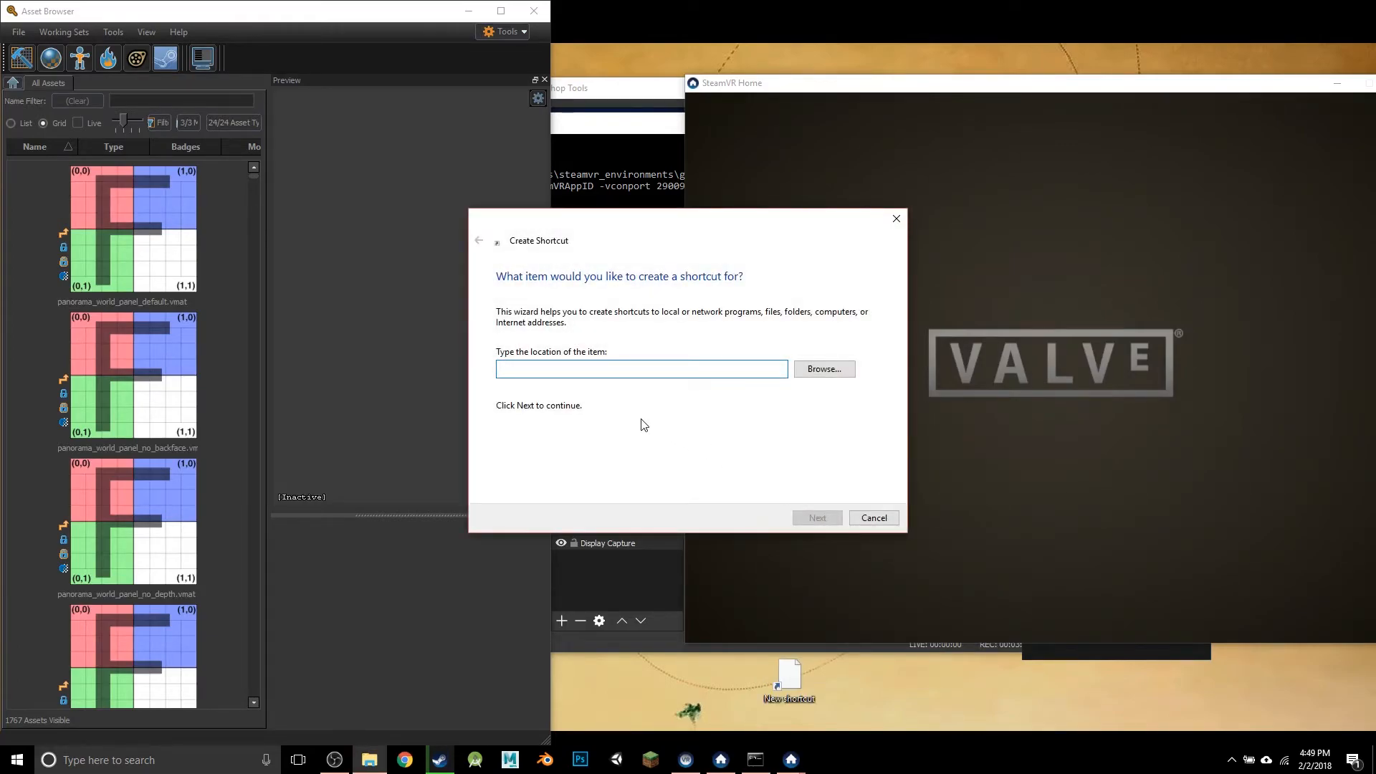
pyautogui.click(641, 368)
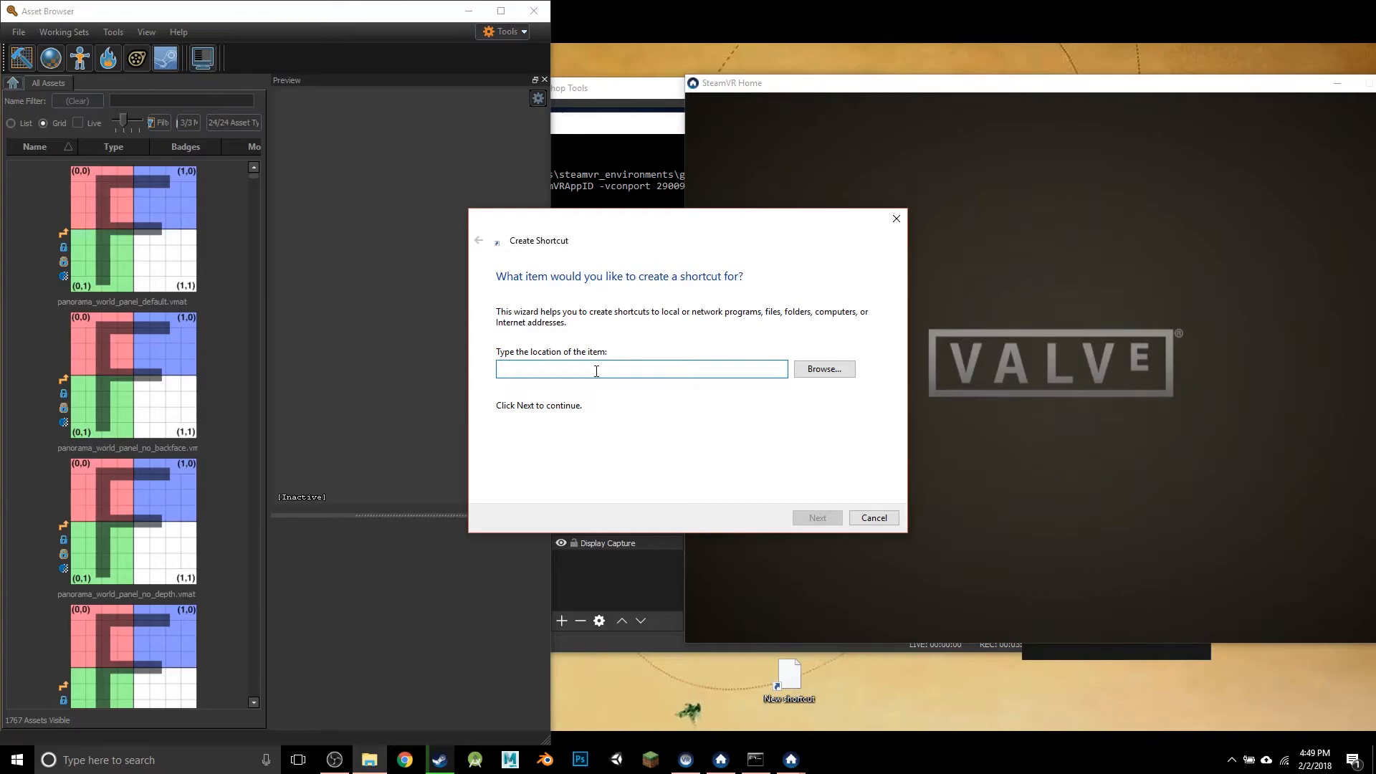
pyautogui.moveTo(416, 747)
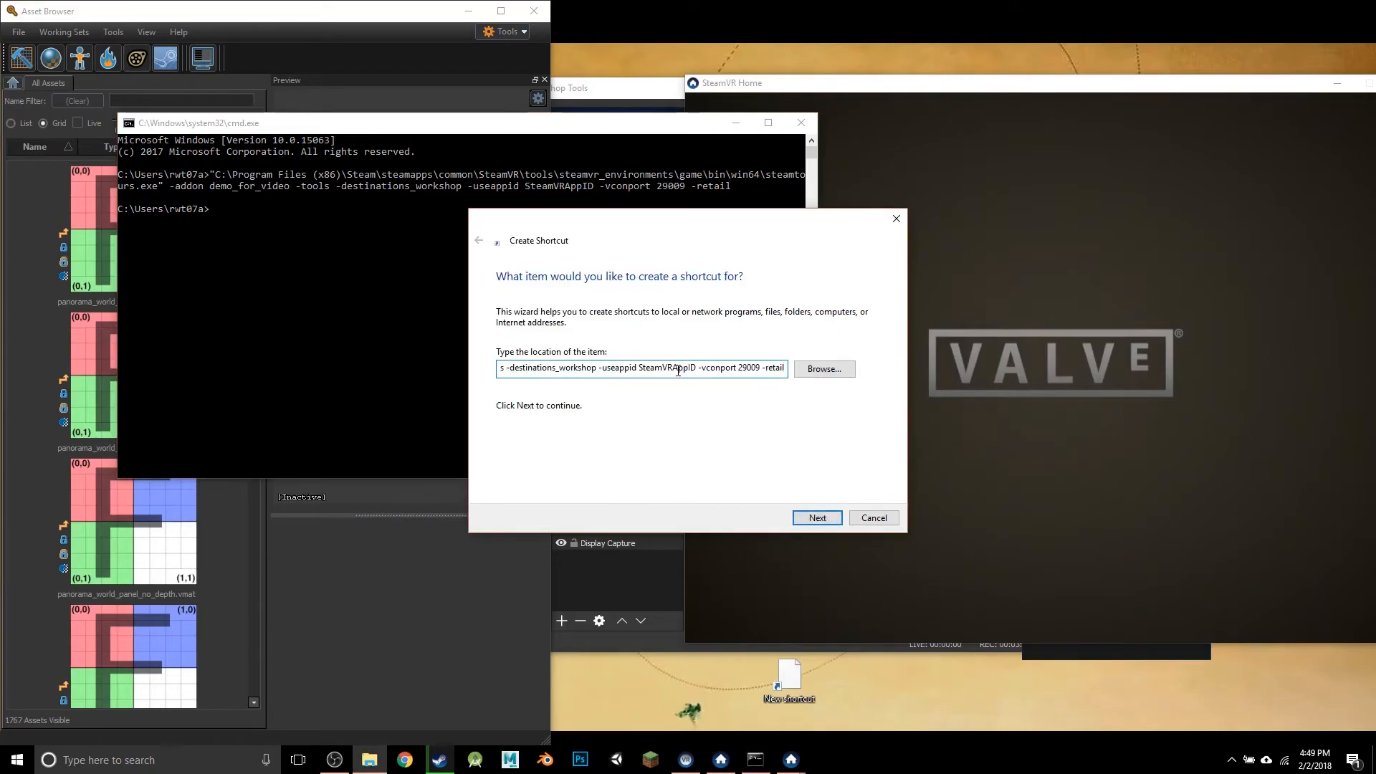
pyautogui.click(815, 517)
pyautogui.write('LaunchWithoutHeadset')
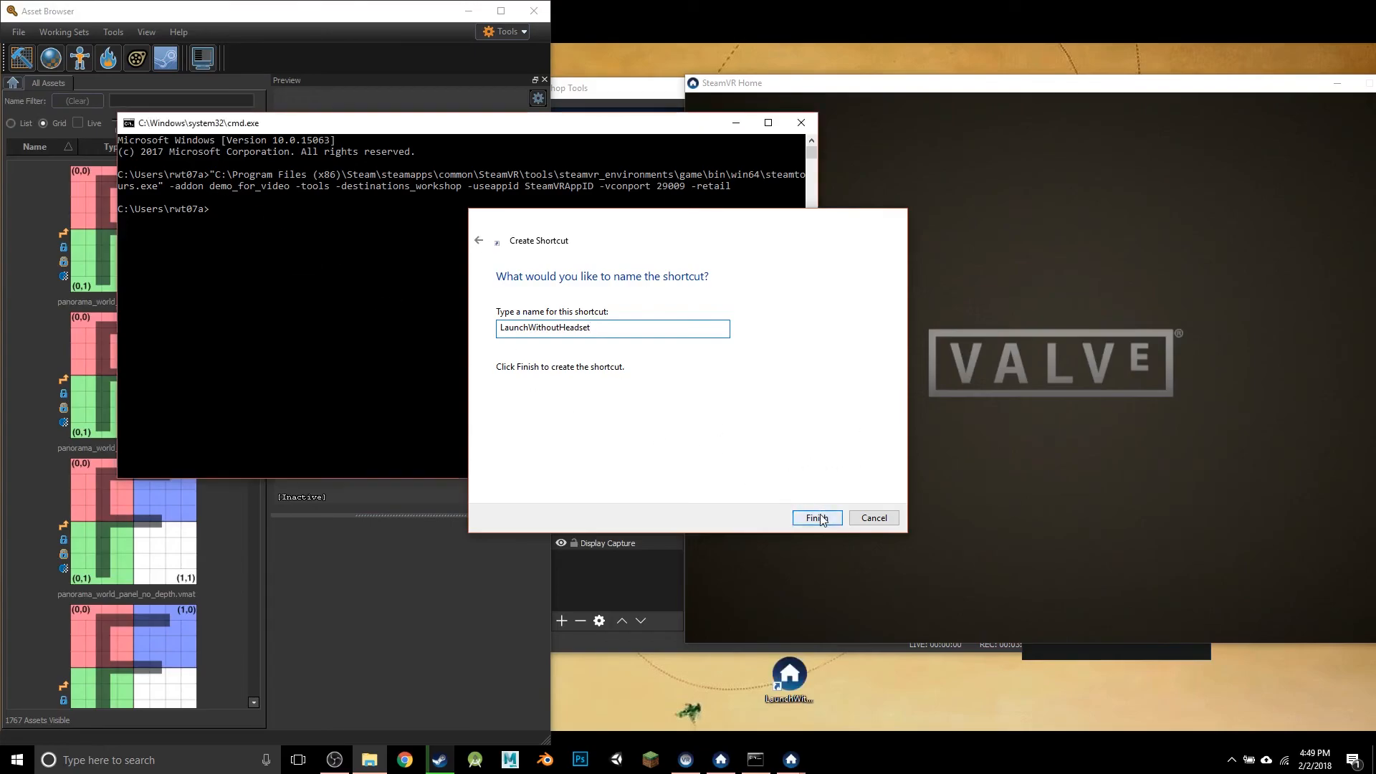
pyautogui.click(814, 517)
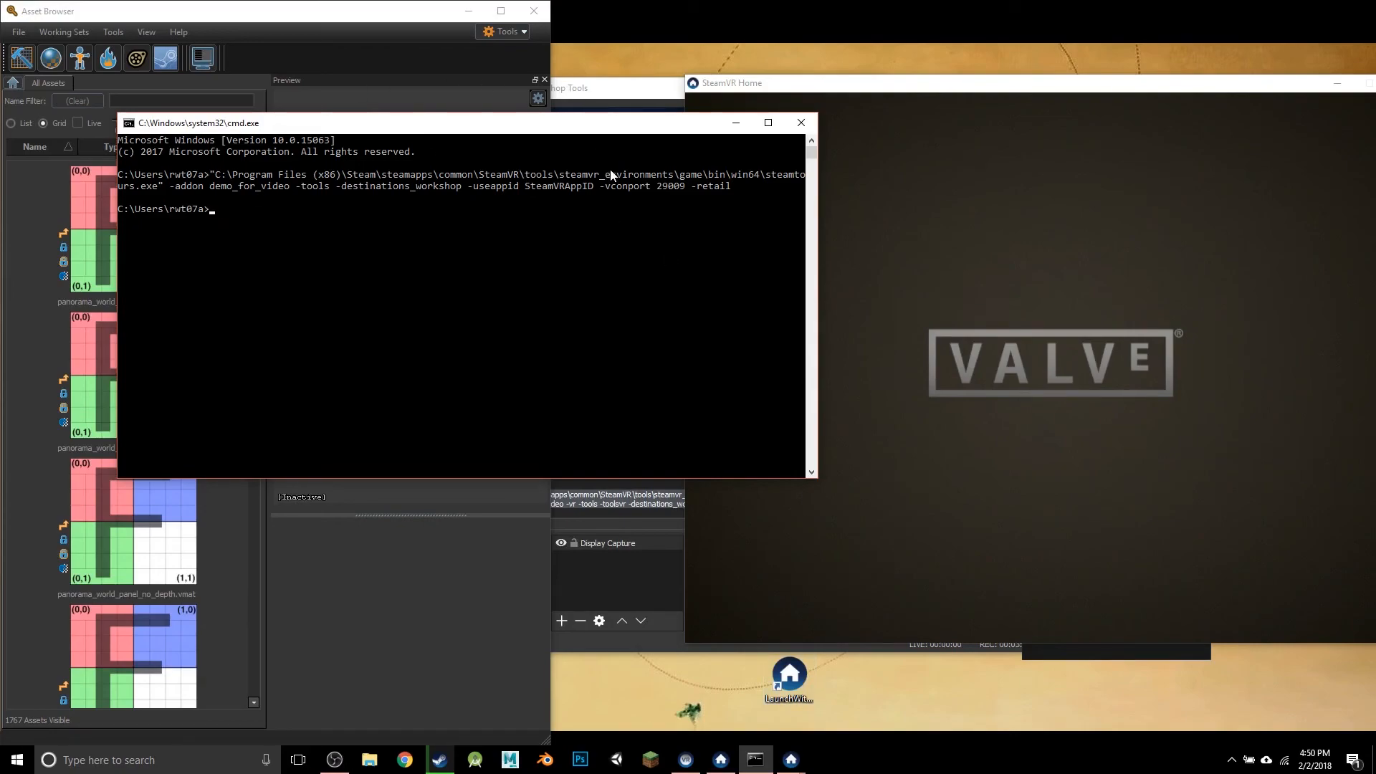
pyautogui.moveTo(898, 329)
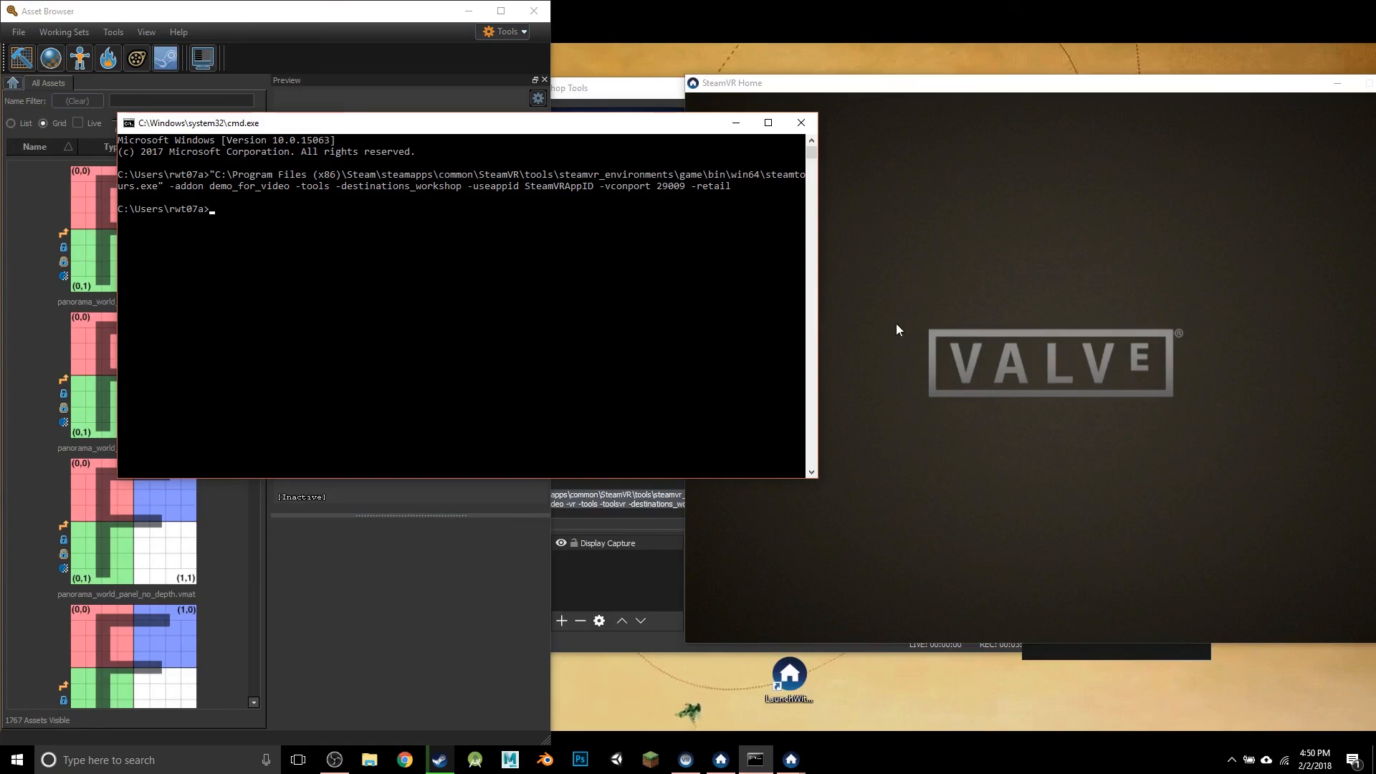